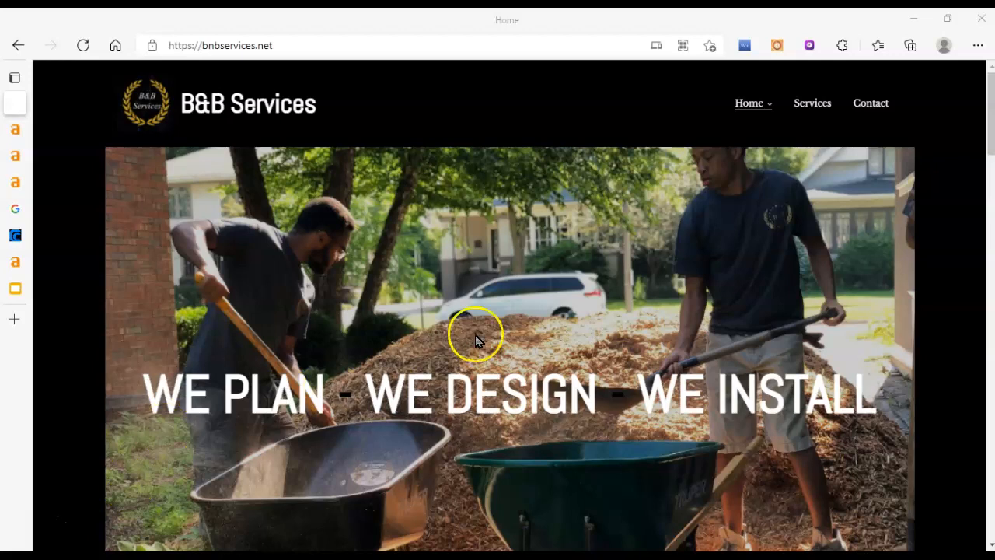
mouse_move(558, 123)
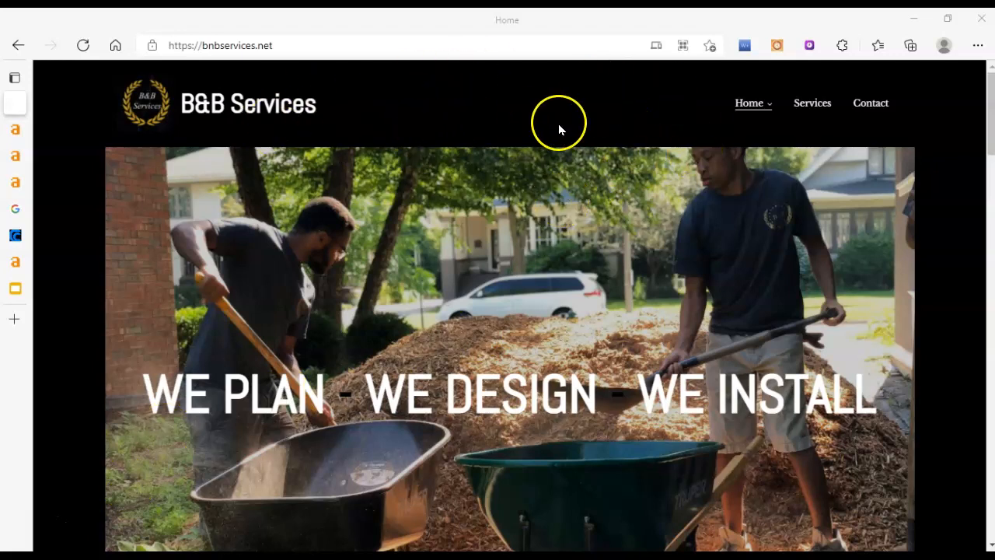
mouse_move(566, 129)
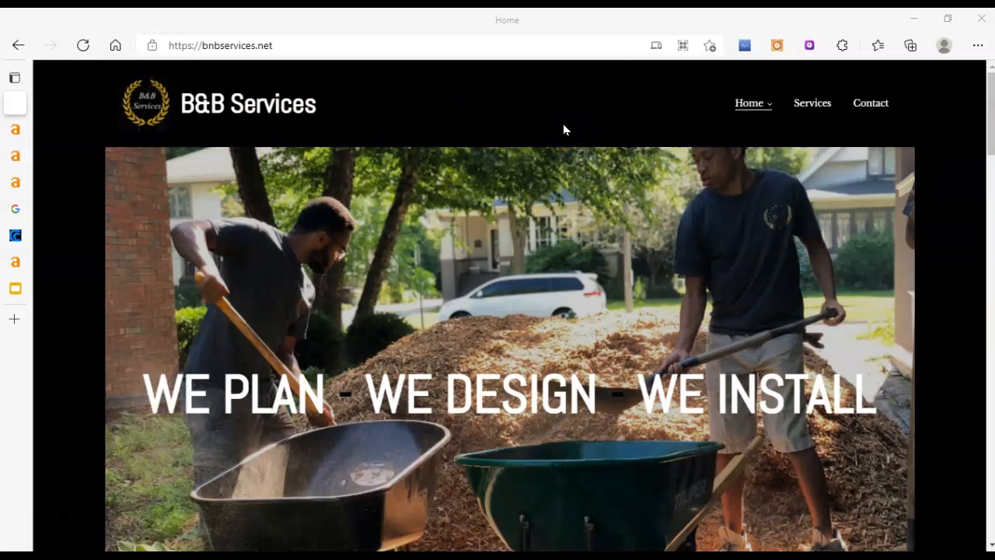
mouse_move(405, 122)
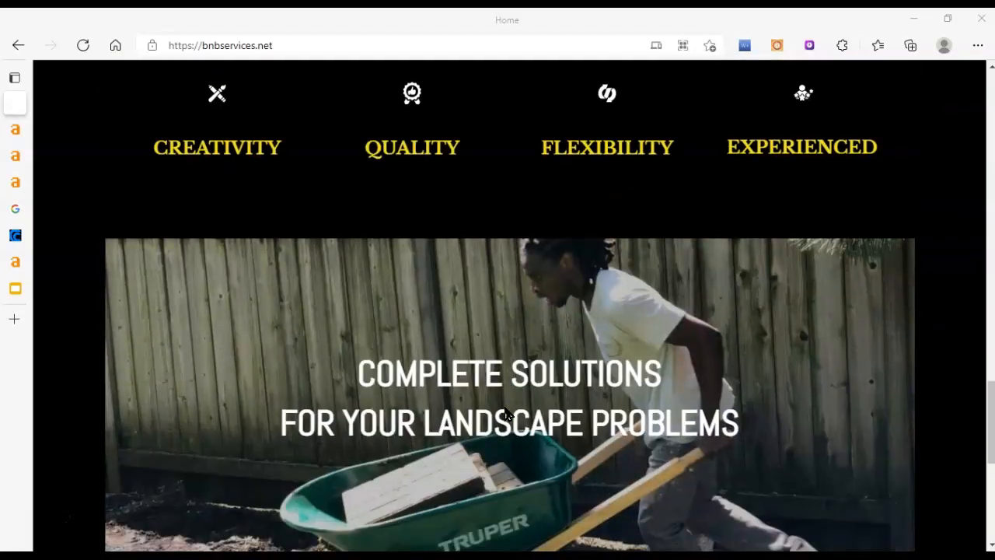
Open the B&B Services Contact Us page and review its message form, phone, email and footer
scroll(down, 3)
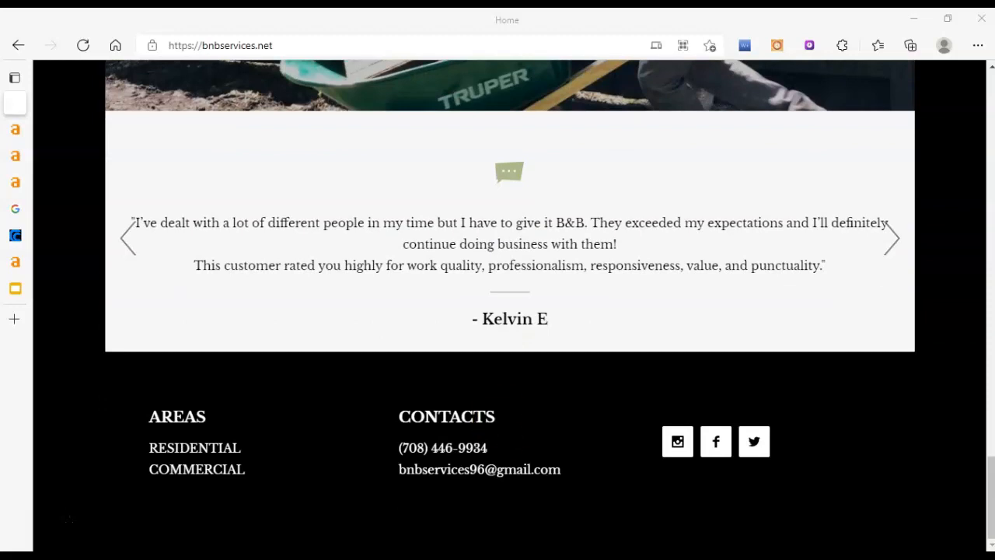
scroll(up, 3)
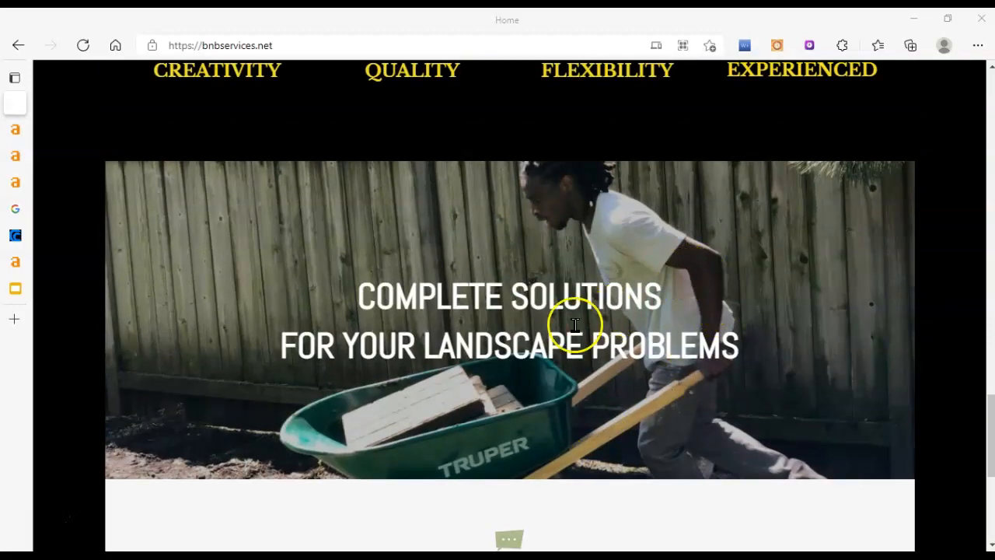
scroll(down, 3)
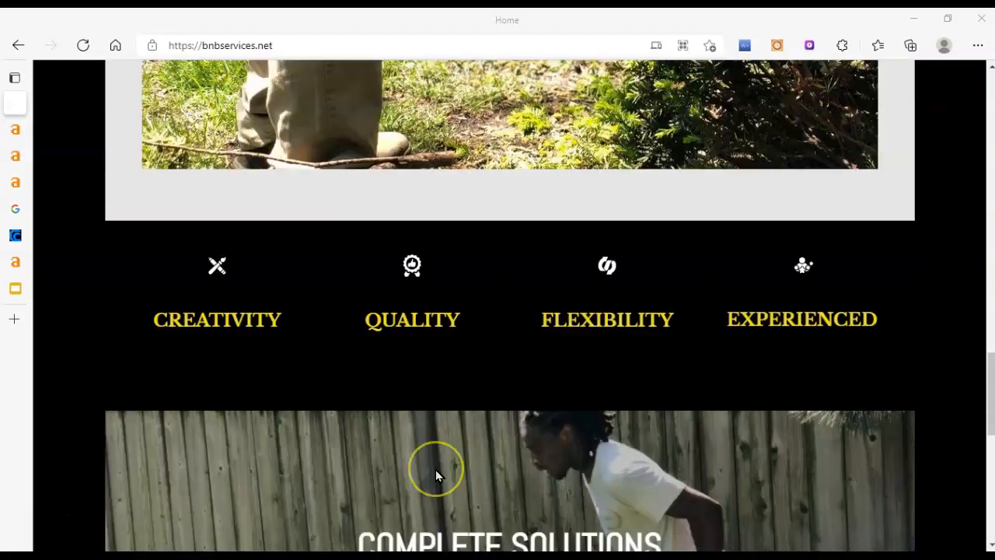
scroll(down, 3)
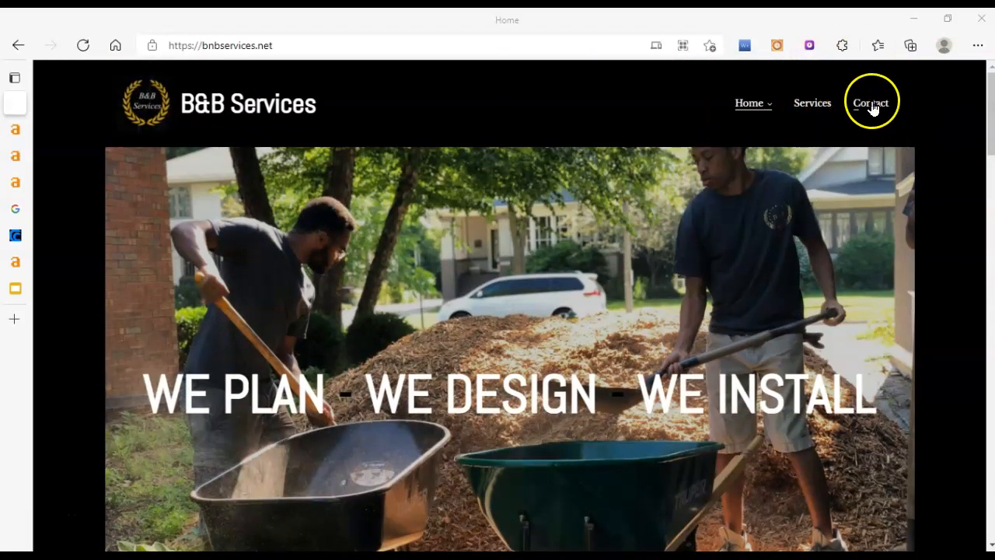
click(871, 102)
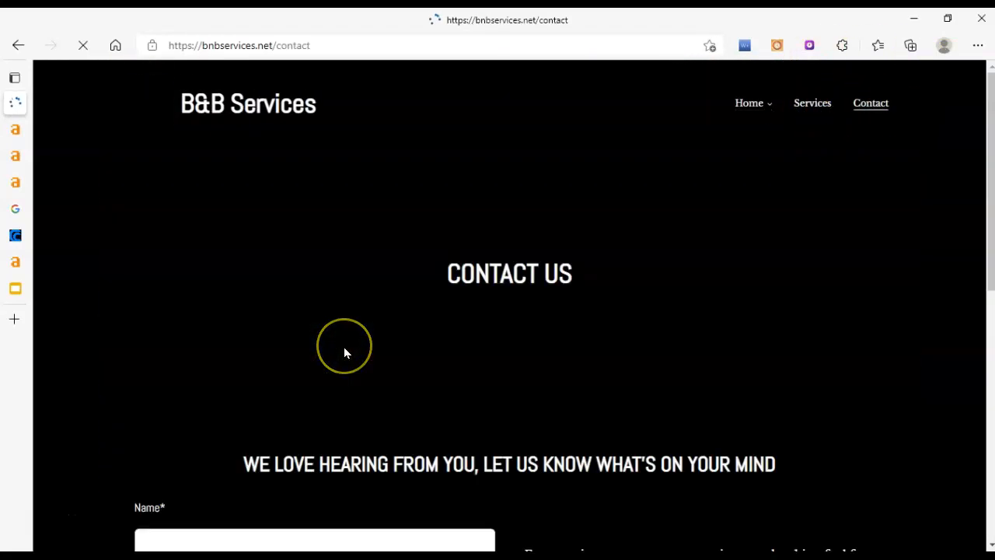
scroll(down, 3)
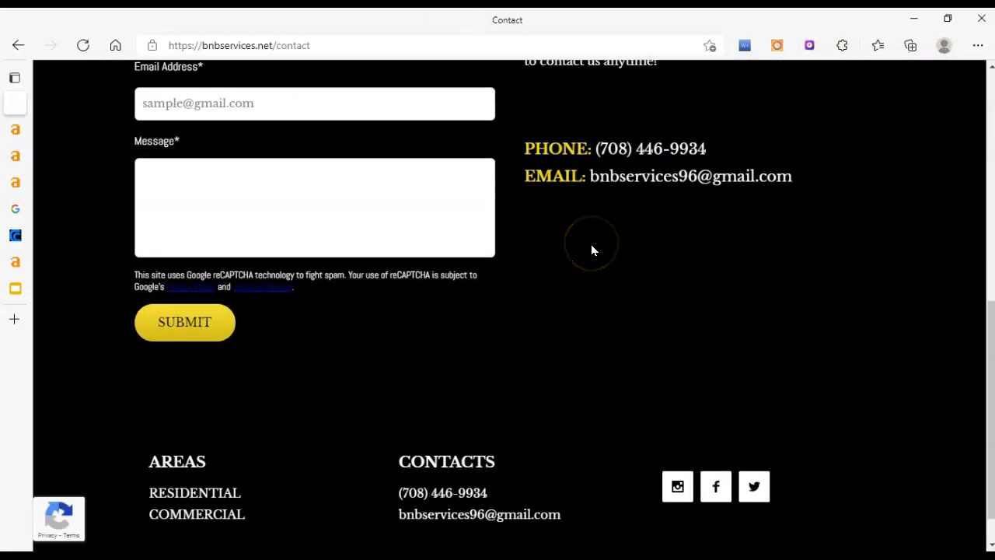
scroll(down, 3)
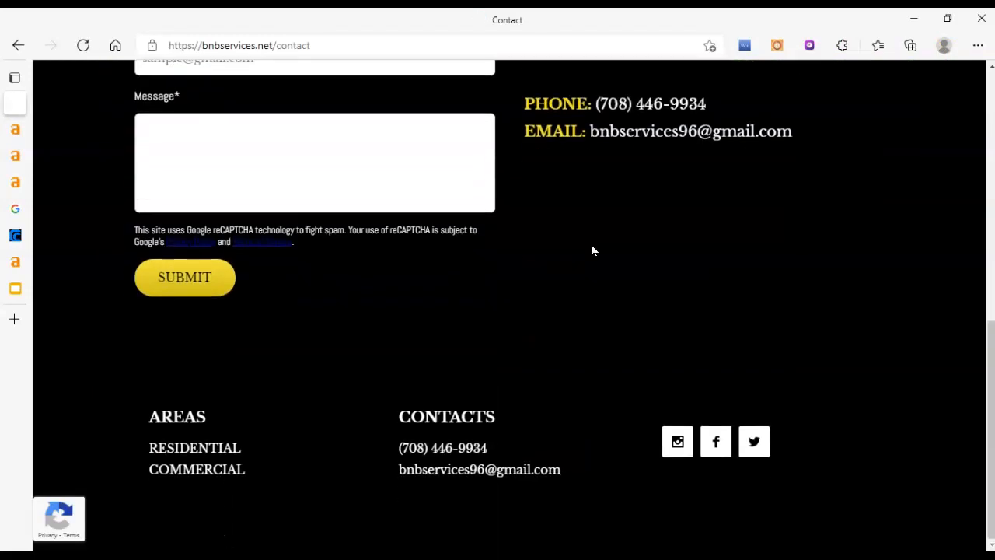
mouse_move(545, 298)
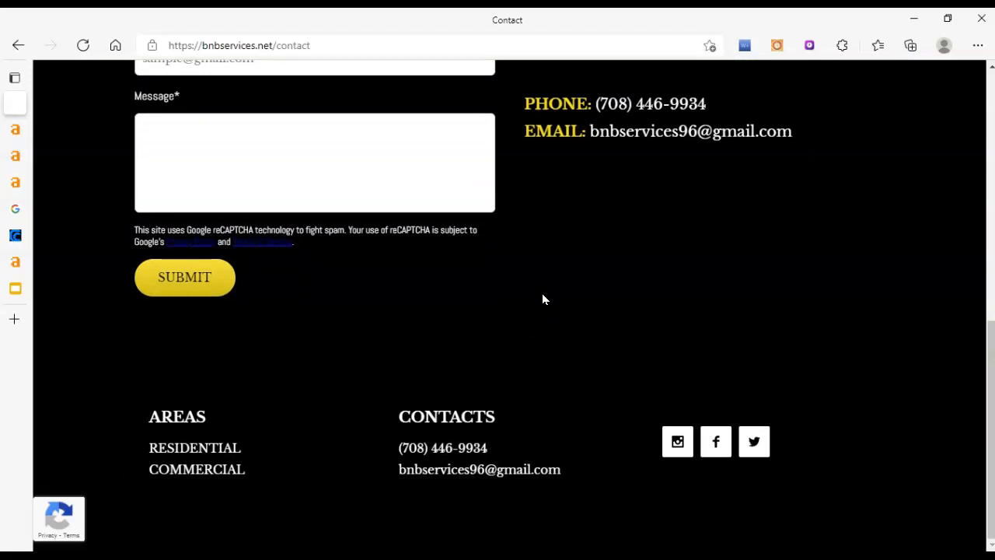
mouse_move(678, 442)
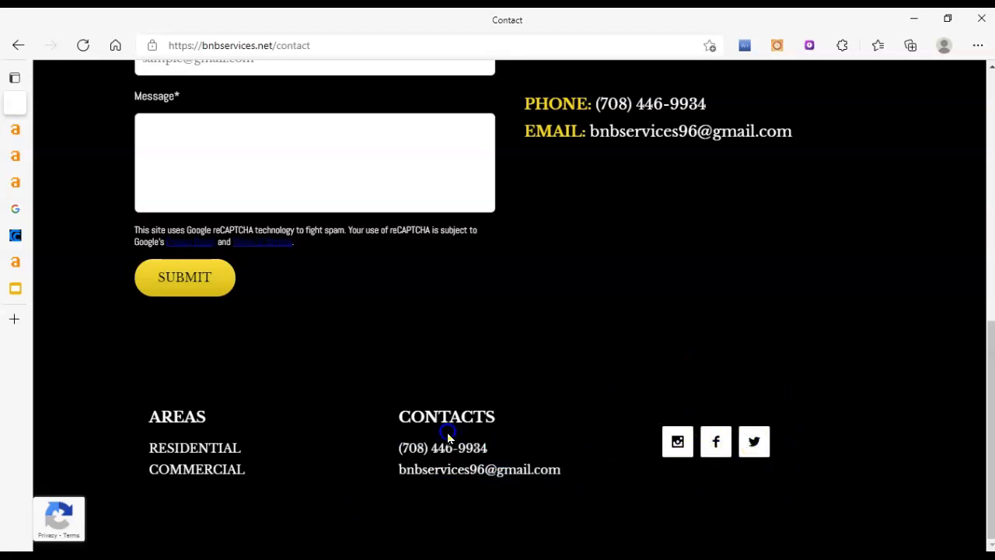
scroll(up, 3)
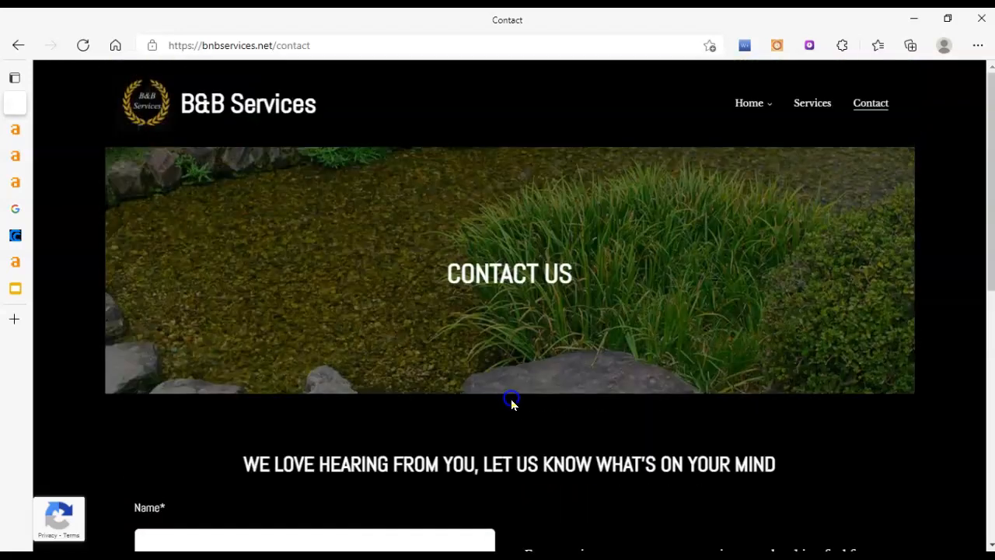
click(811, 102)
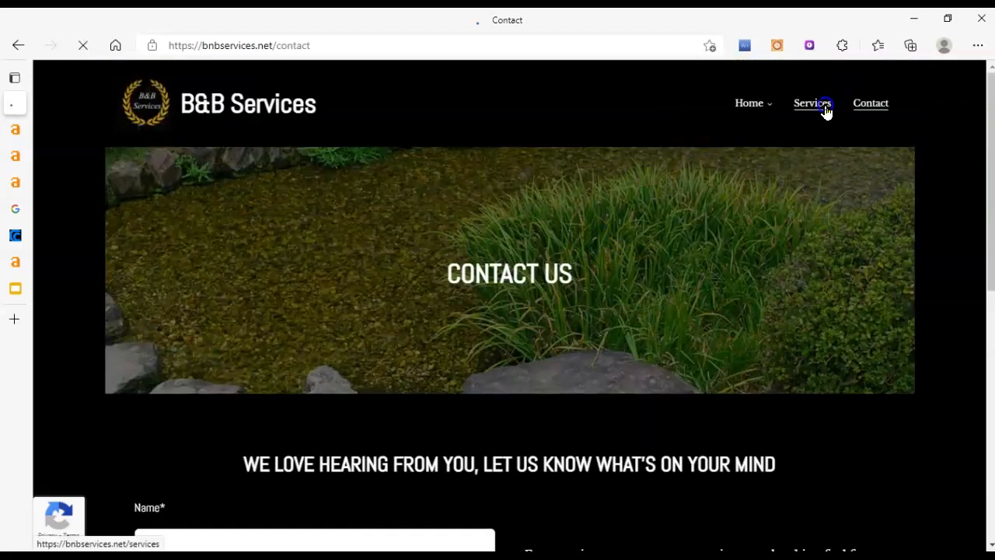
Open the Services page and look over the lawn care, landscaping, cleaning, drainage, maintenance and moving cards
click(812, 103)
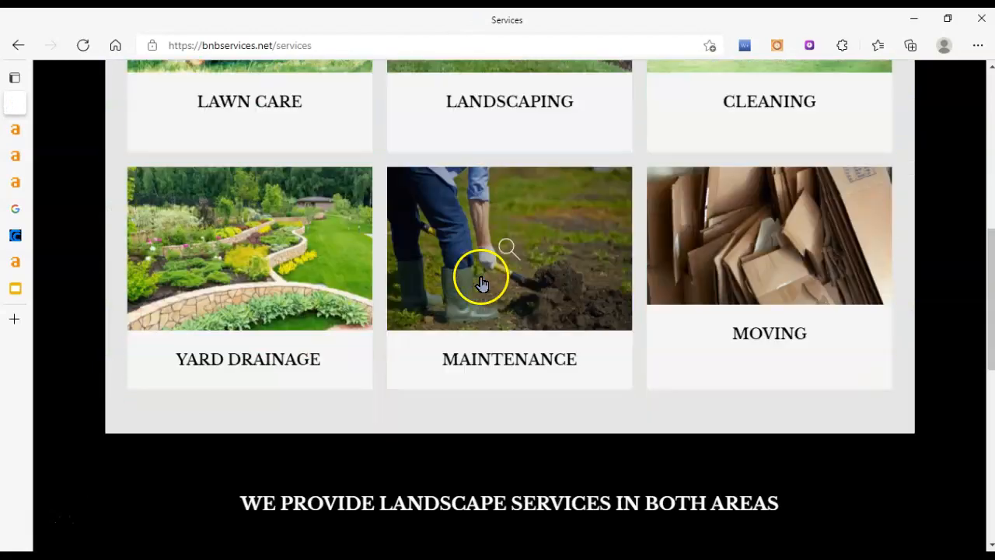
scroll(up, 3)
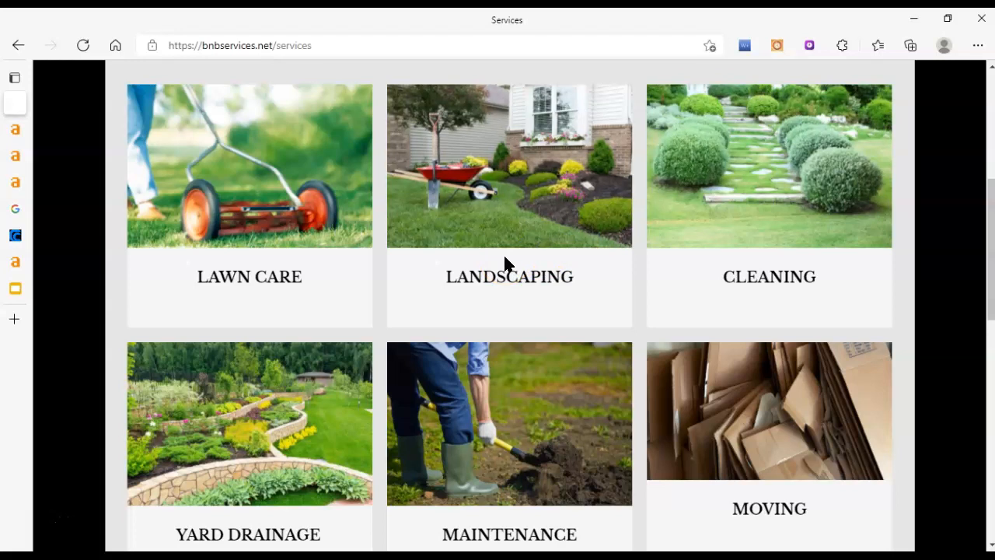
scroll(up, 3)
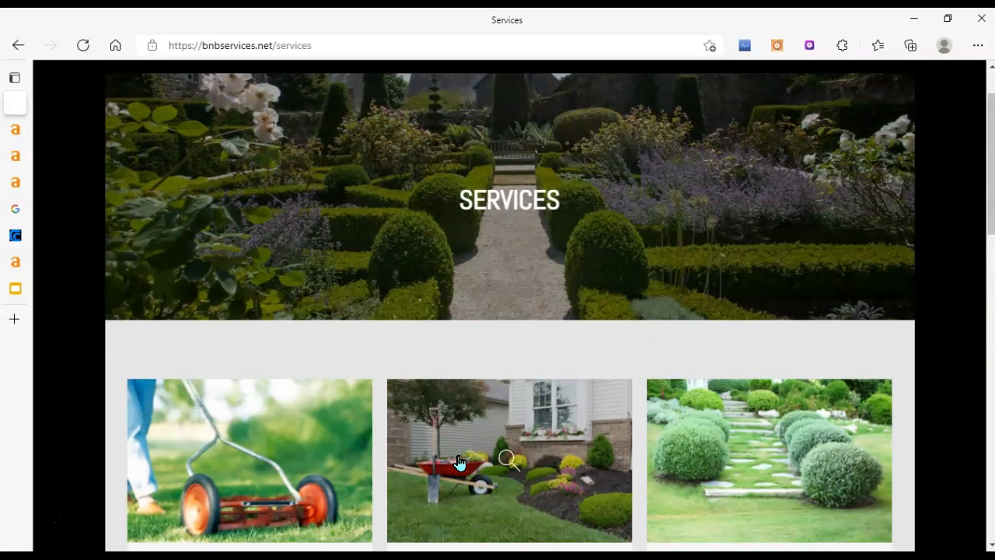
scroll(down, 3)
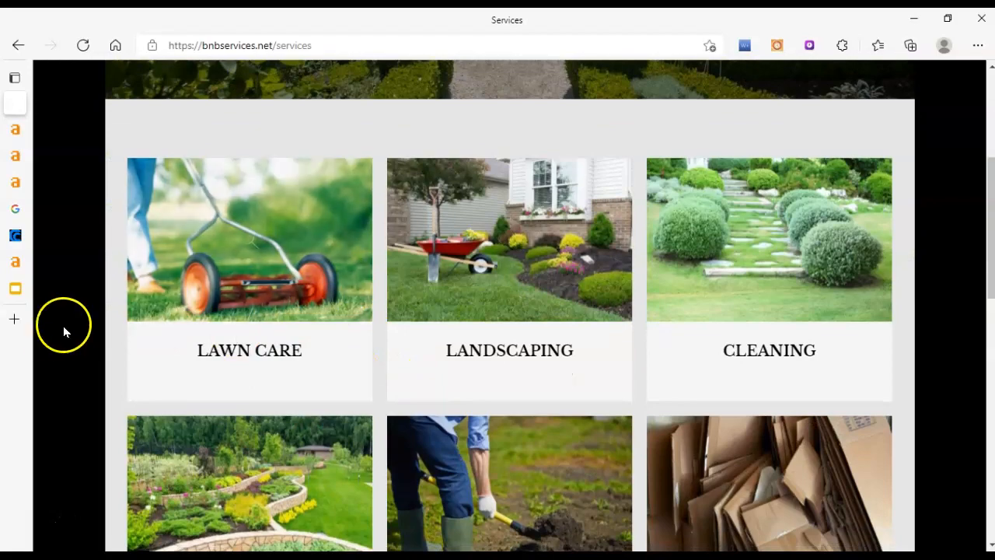
scroll(down, 3)
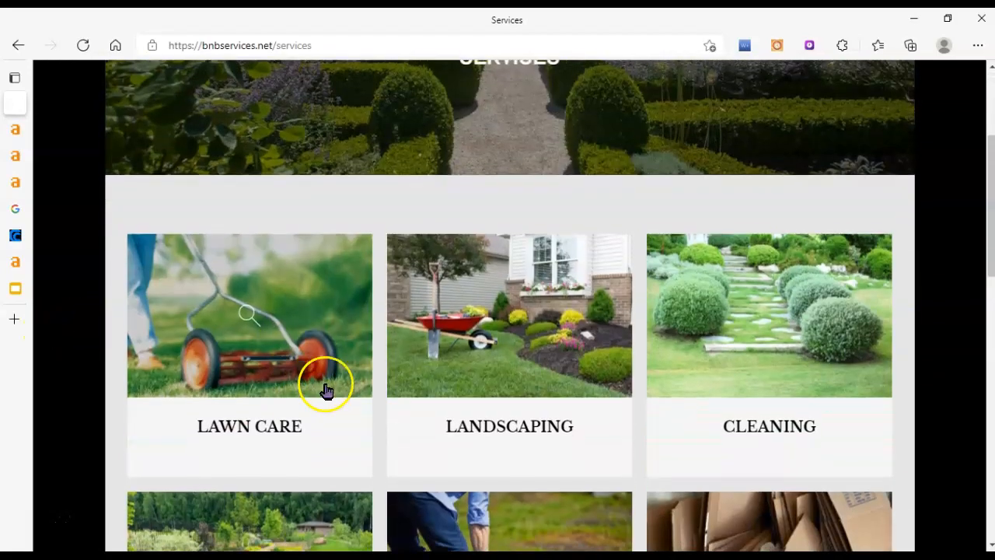
click(249, 314)
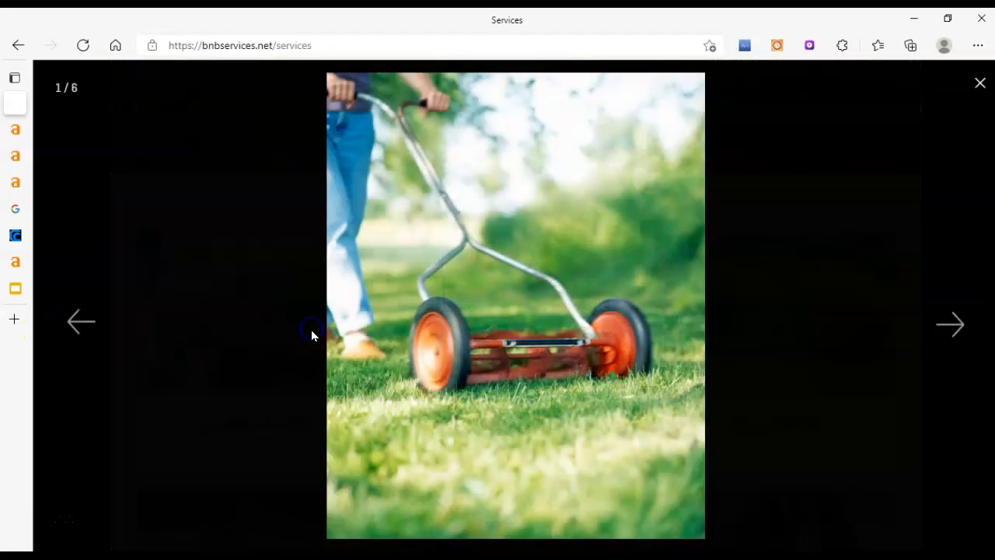
right_click(622, 220)
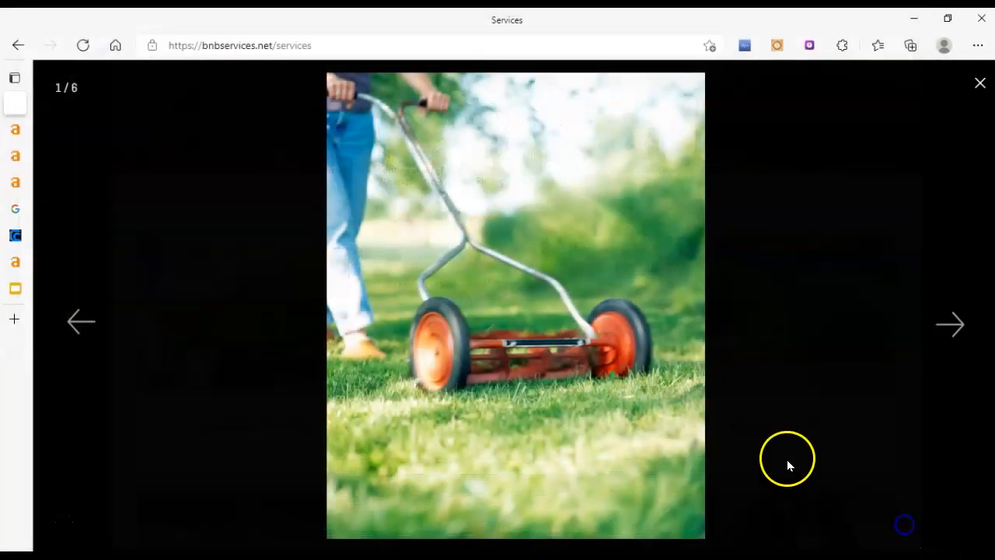
mouse_move(615, 370)
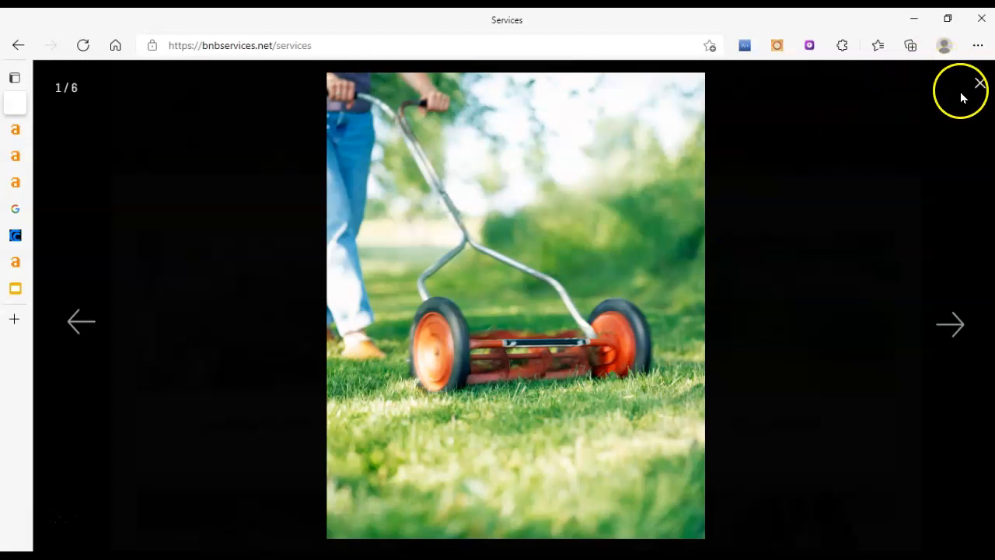
click(979, 83)
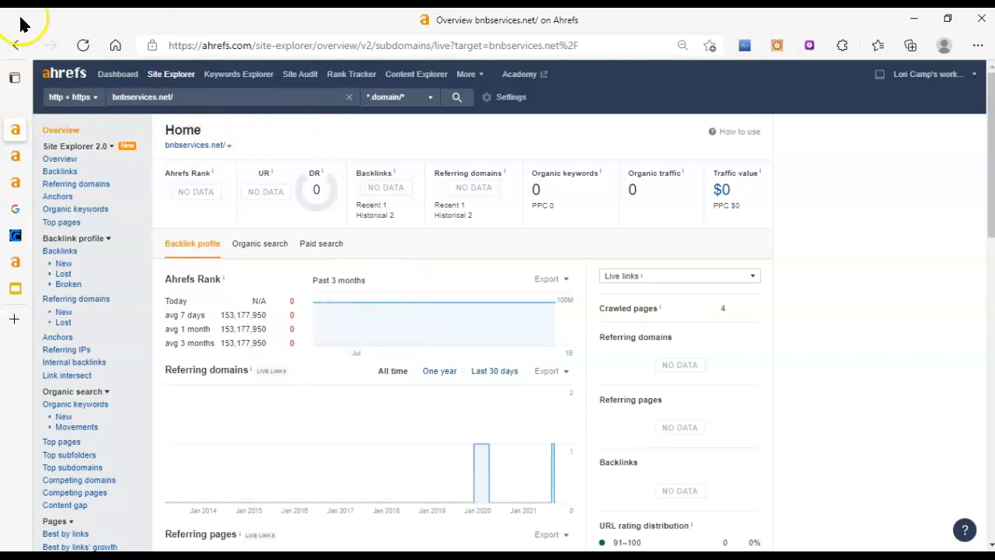
Start a Site Explorer lookup for bnbservices.net
click(187, 97)
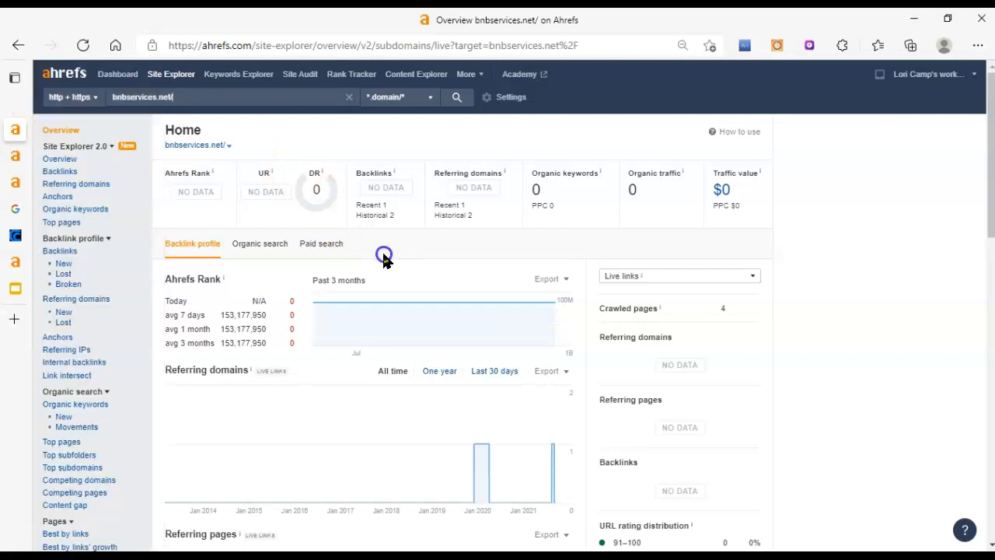
mouse_move(240, 177)
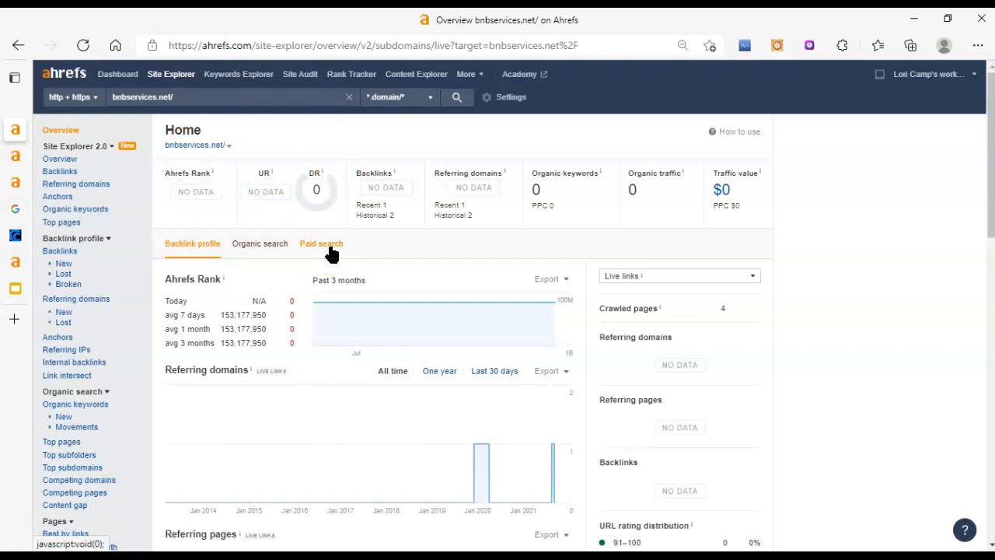
mouse_move(264, 221)
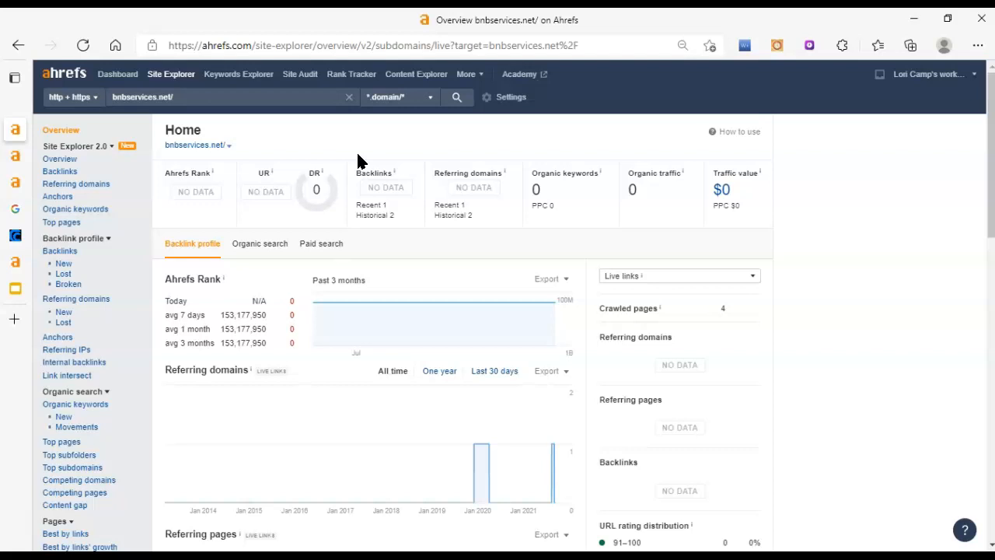
mouse_move(413, 210)
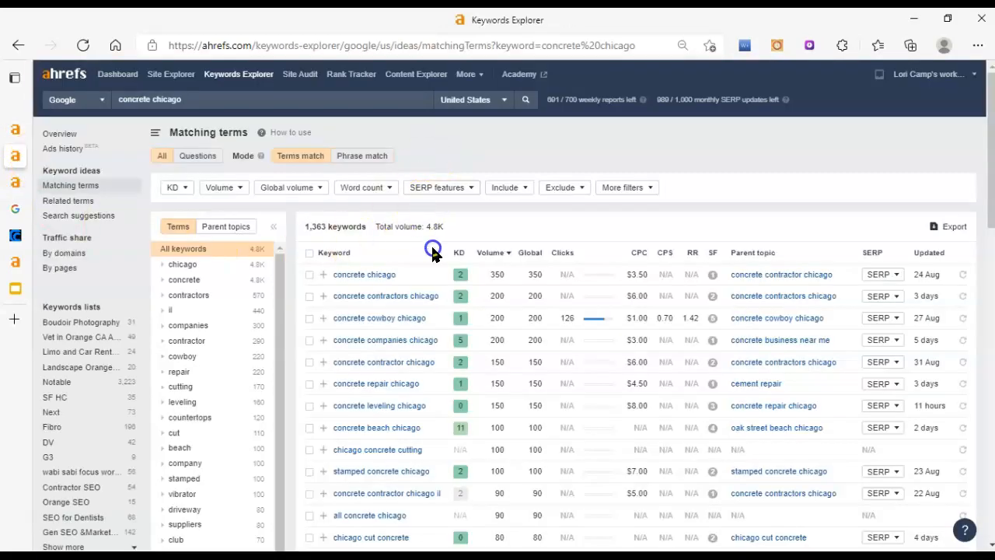
mouse_move(619, 186)
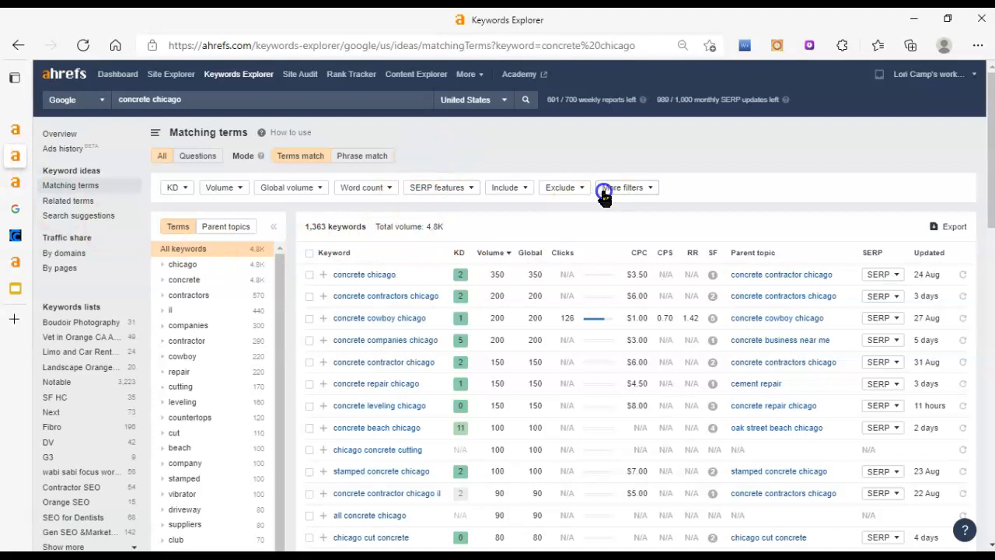
scroll(down, 3)
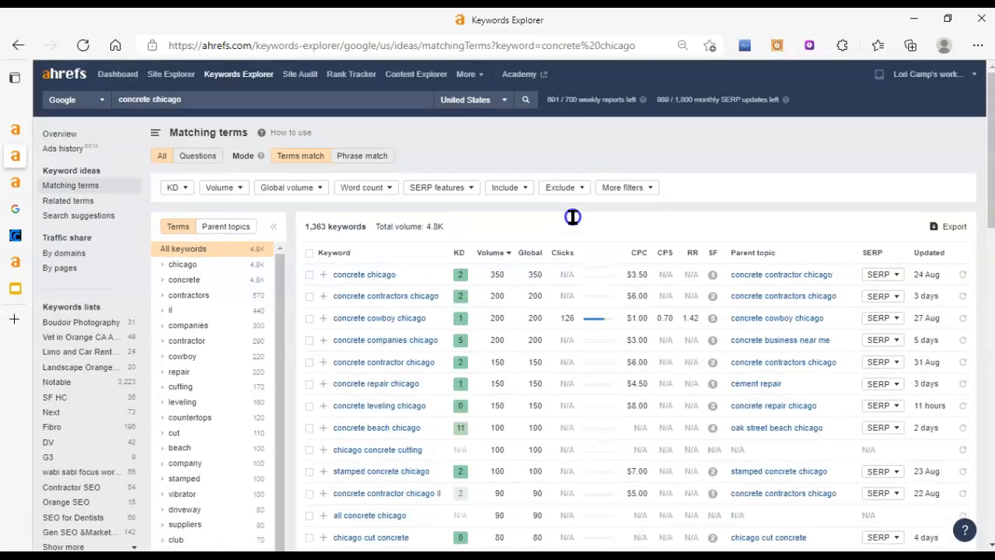
mouse_move(572, 218)
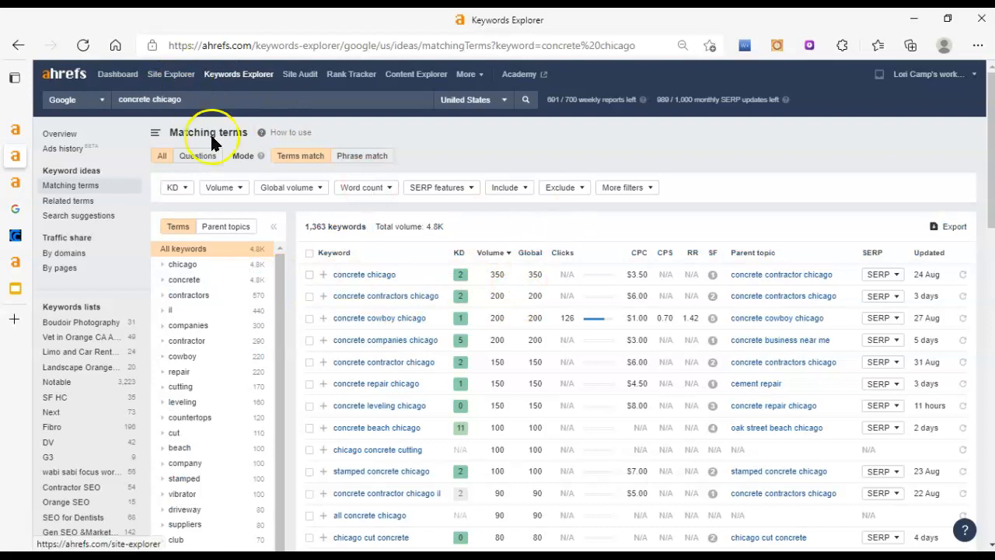
scroll(down, 3)
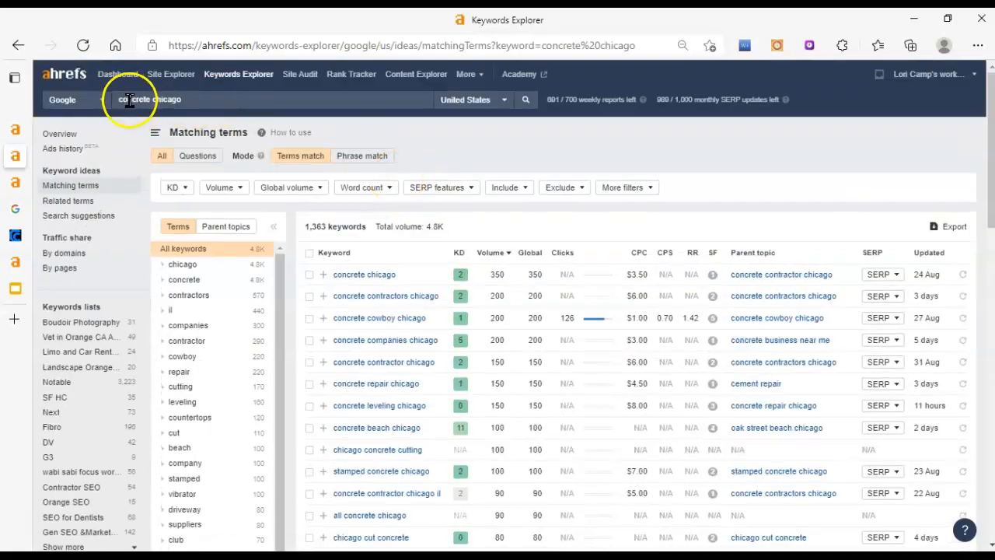
click(130, 99)
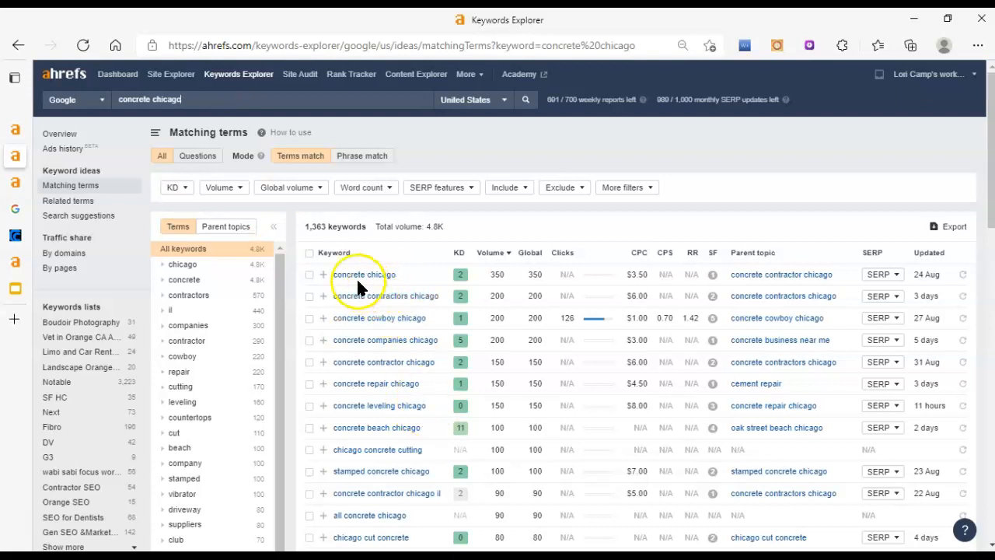
mouse_move(349, 311)
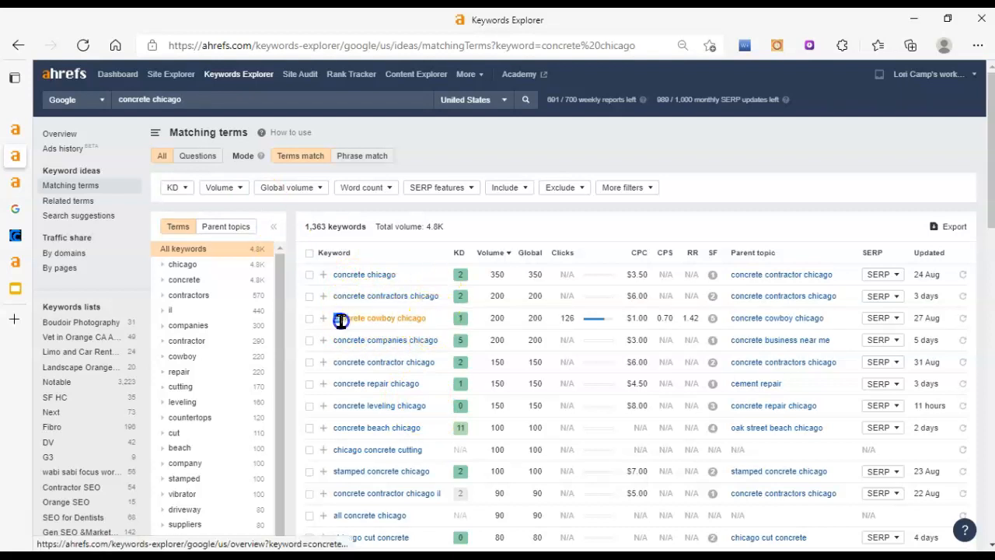
double_click(379, 318)
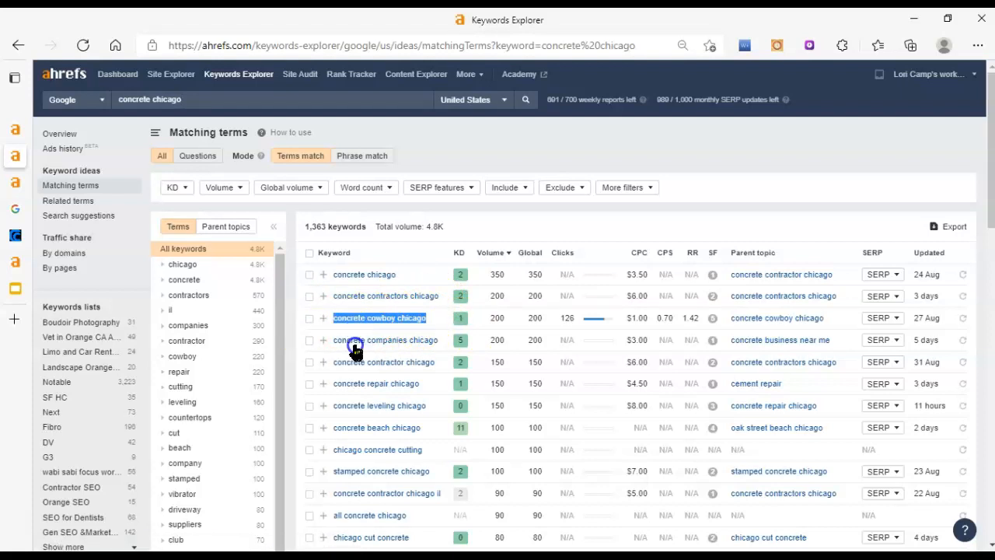
mouse_move(551, 345)
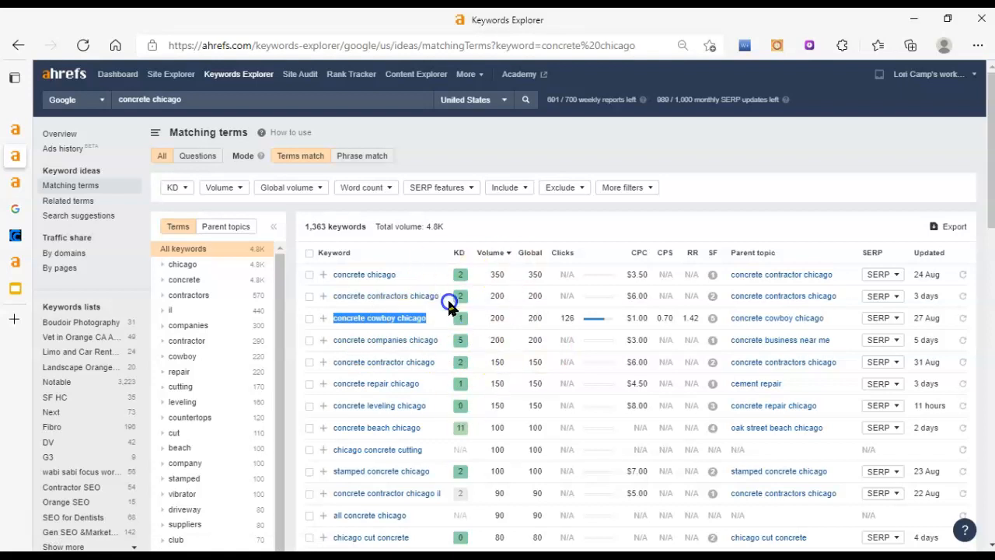
mouse_move(438, 274)
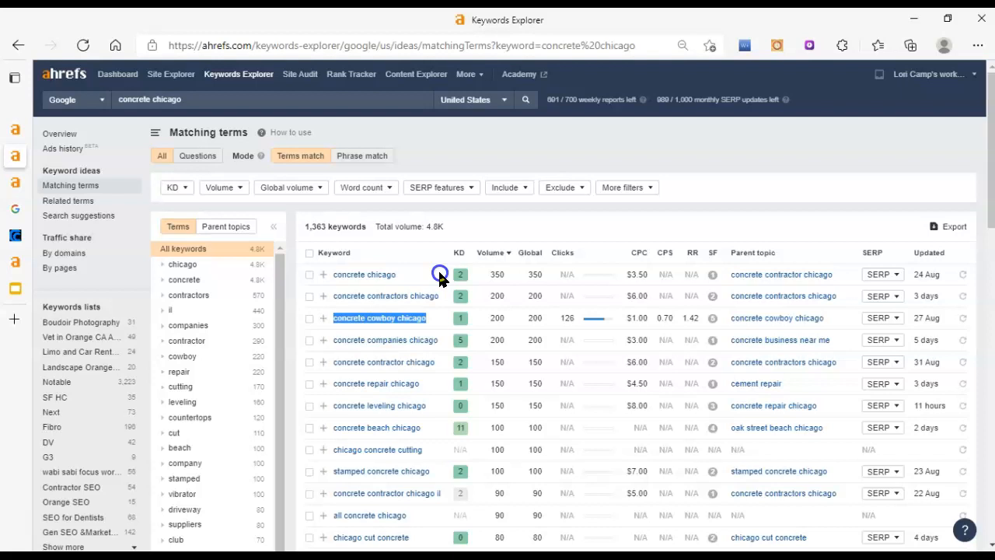
mouse_move(429, 296)
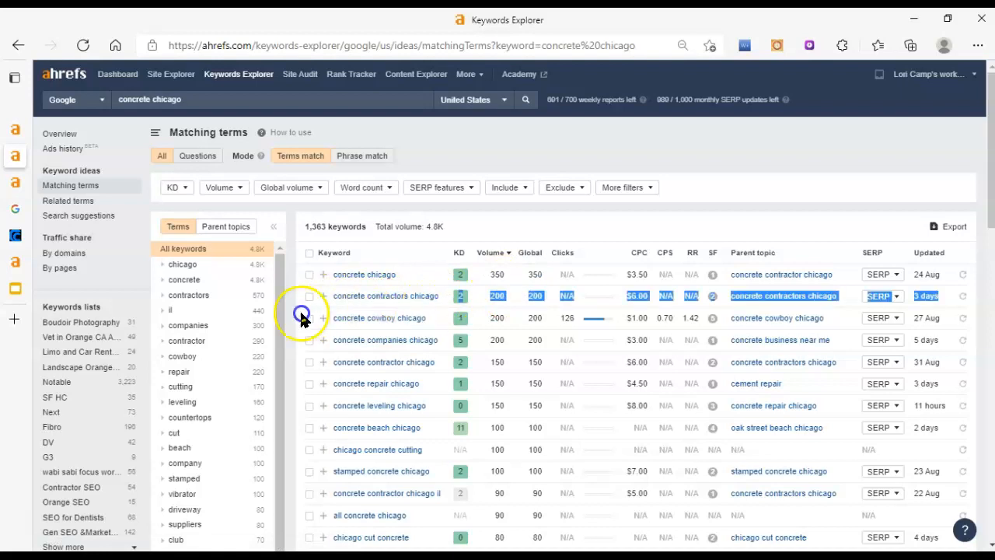
mouse_move(454, 360)
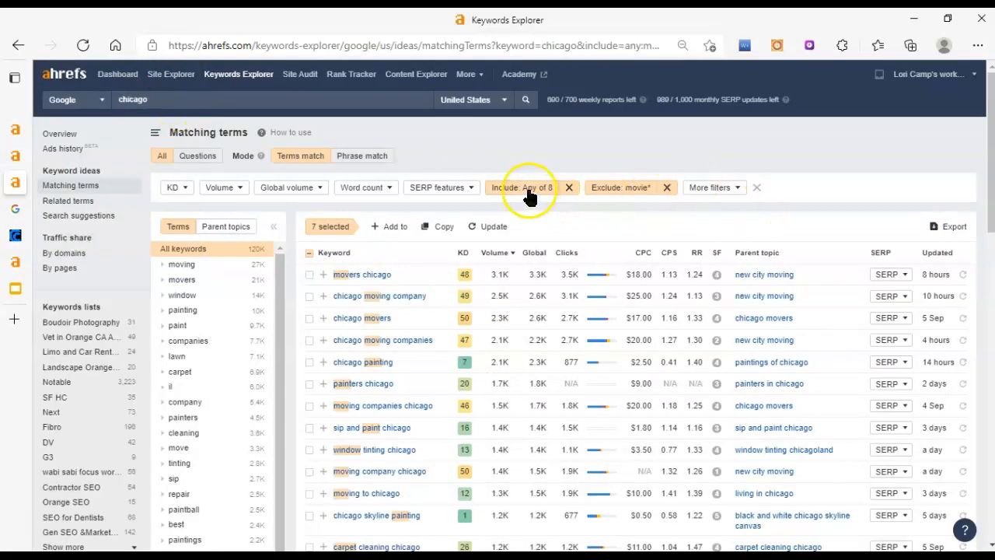
Review the filtered chicago keyword ideas, reaching the carpet cleaning, lawn and Oak Lawn terms
click(520, 186)
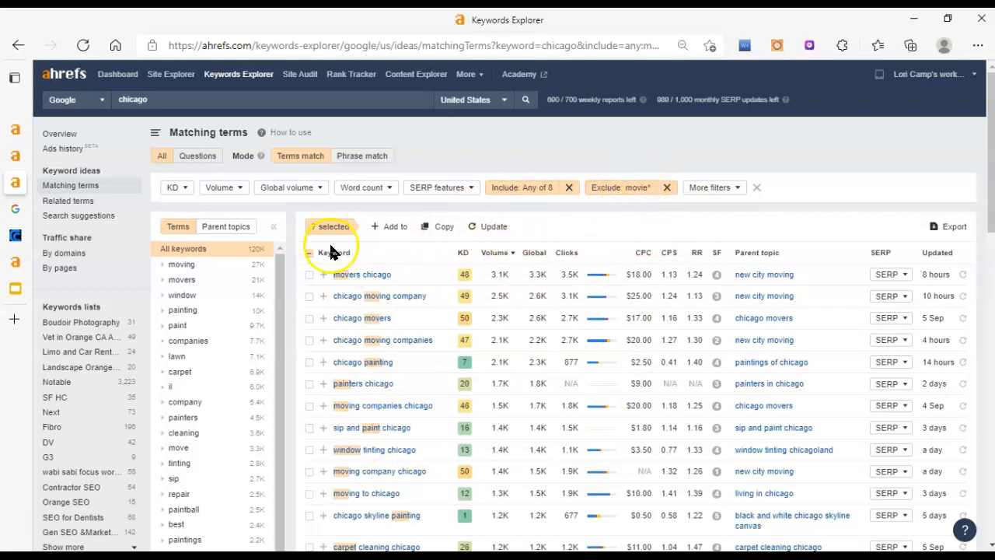
mouse_move(619, 186)
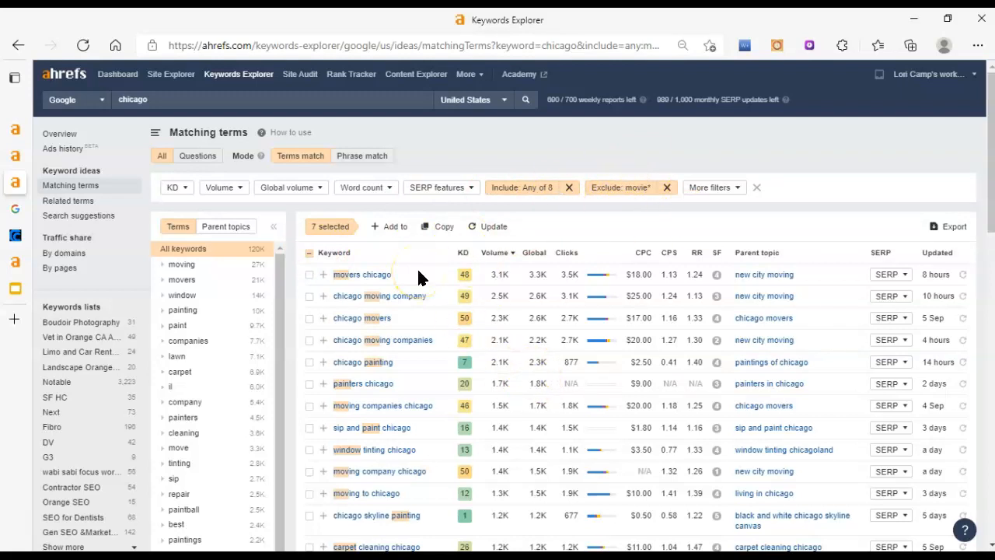
scroll(down, 3)
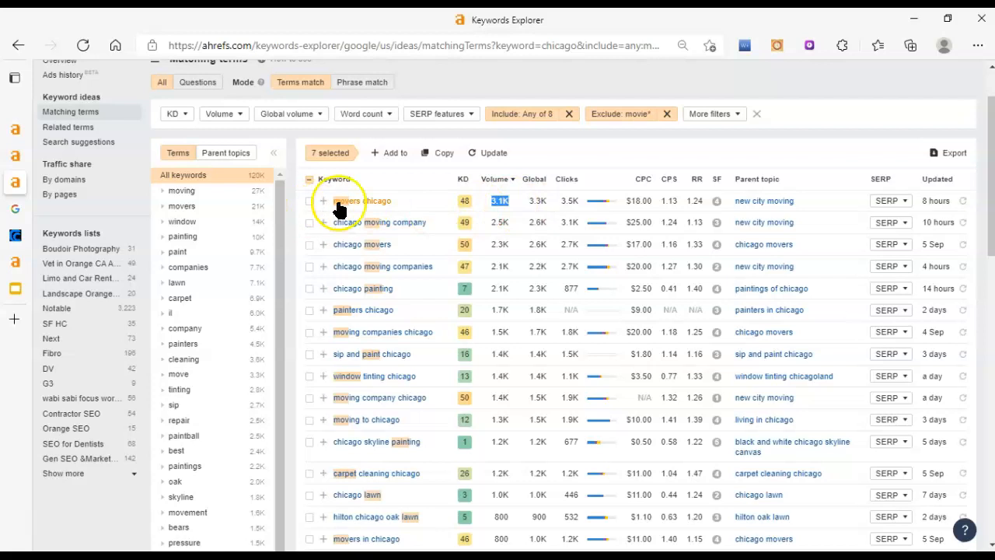
mouse_move(488, 201)
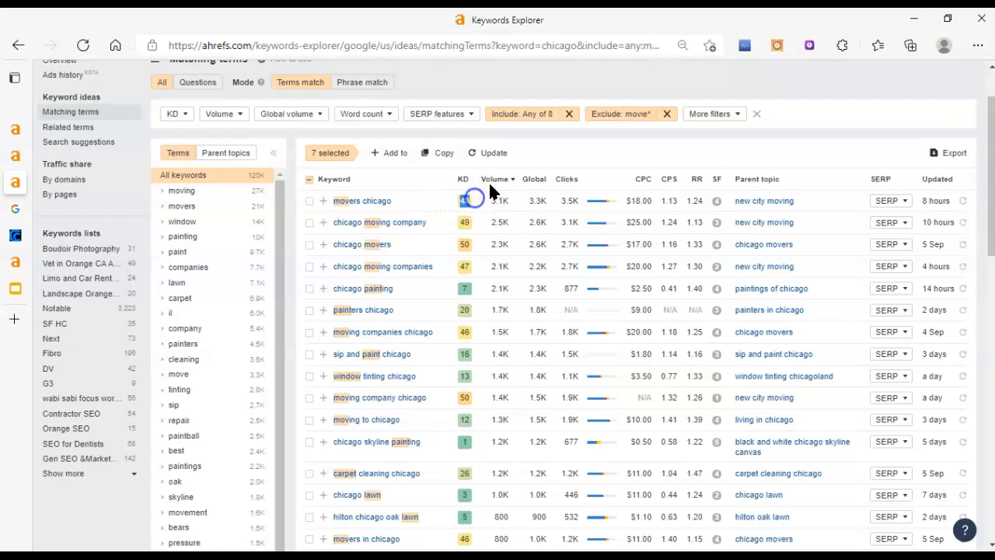
mouse_move(423, 251)
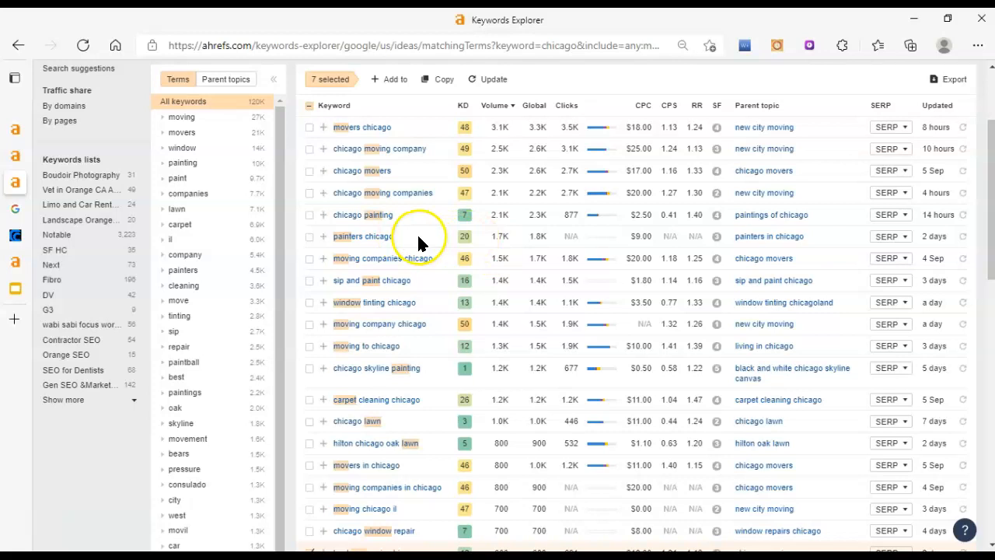
mouse_move(272, 246)
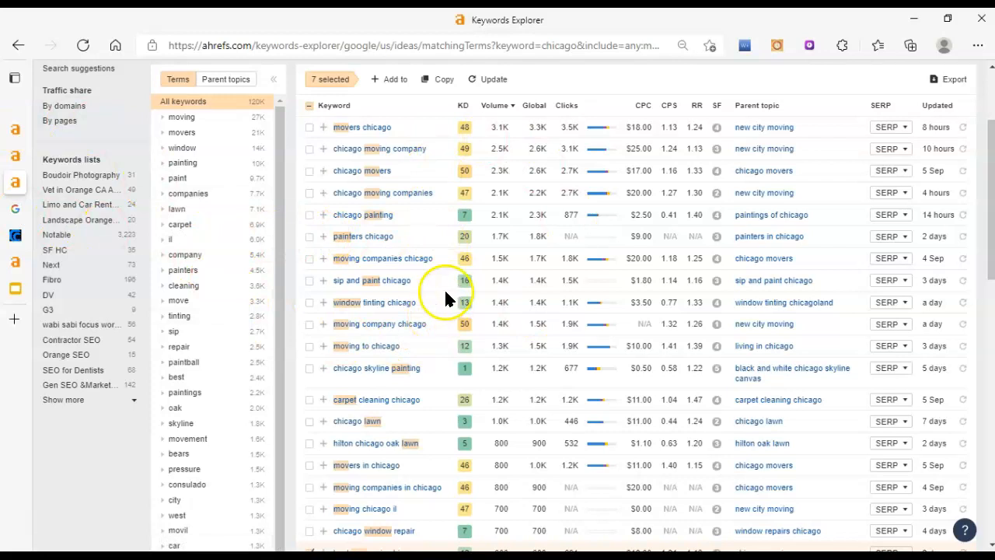
mouse_move(458, 247)
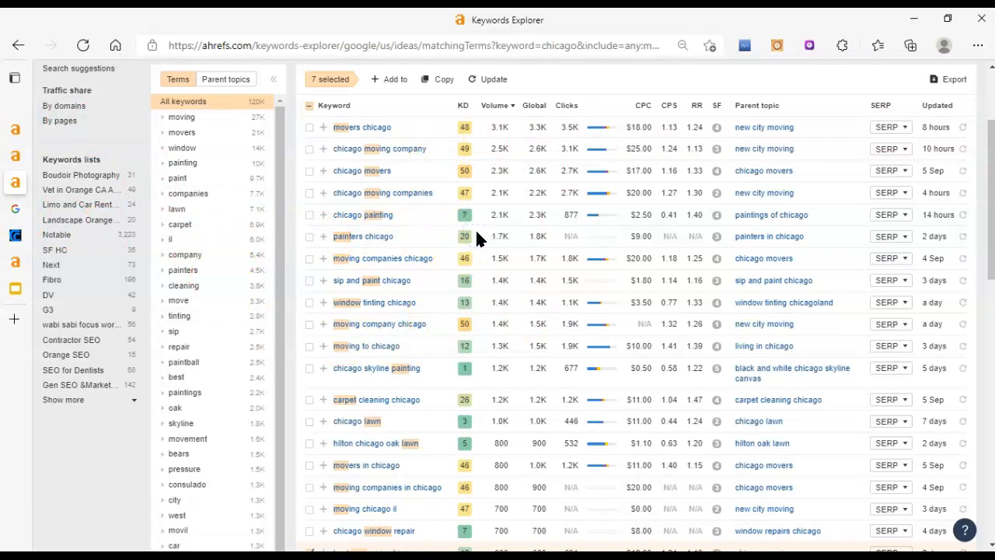
Scroll further down the chicago moving keyword list and select a mover keyword
scroll(down, 3)
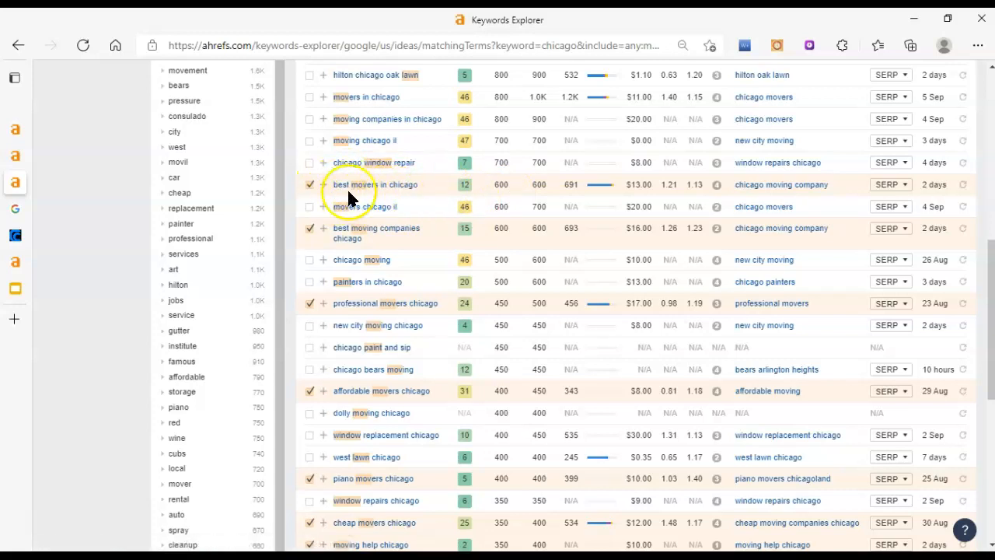
mouse_move(357, 183)
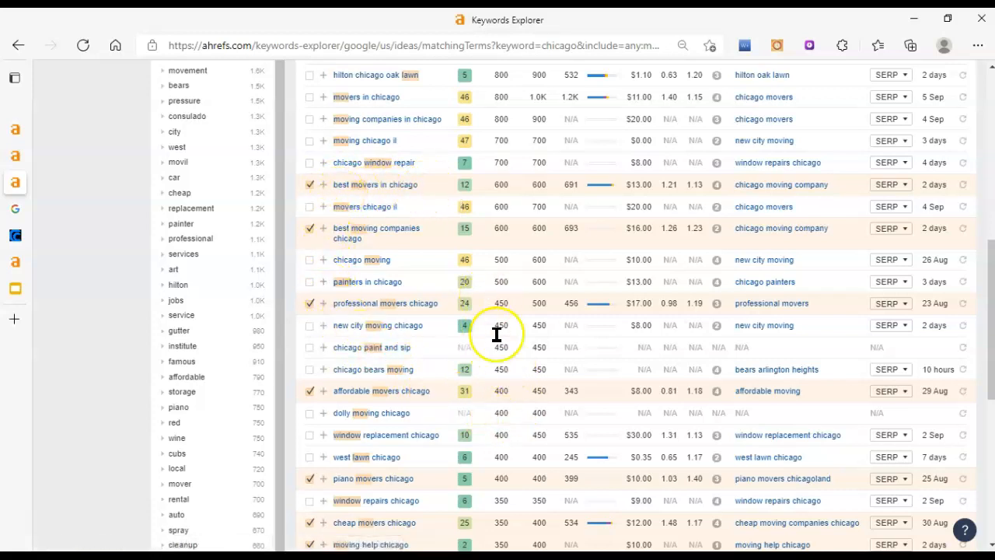
scroll(down, 3)
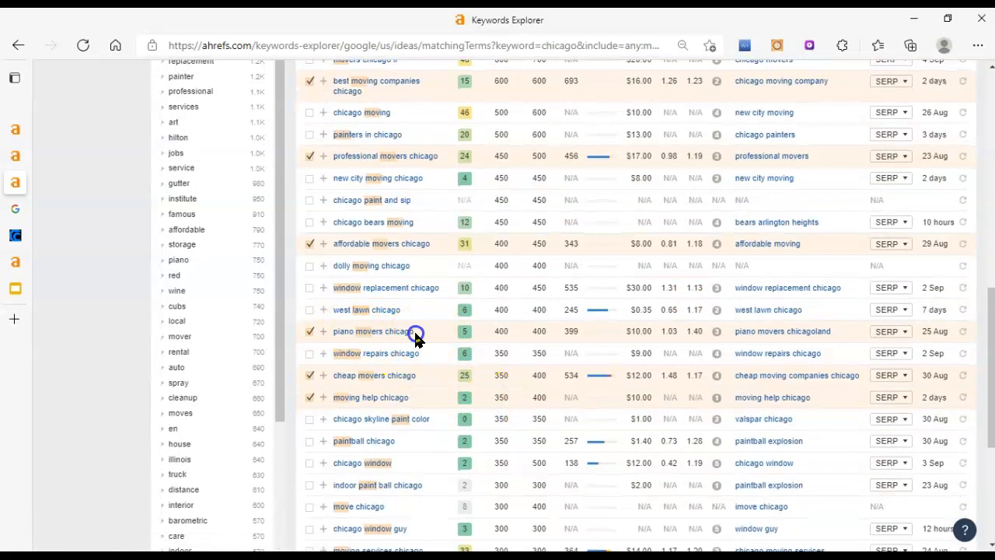
double_click(373, 331)
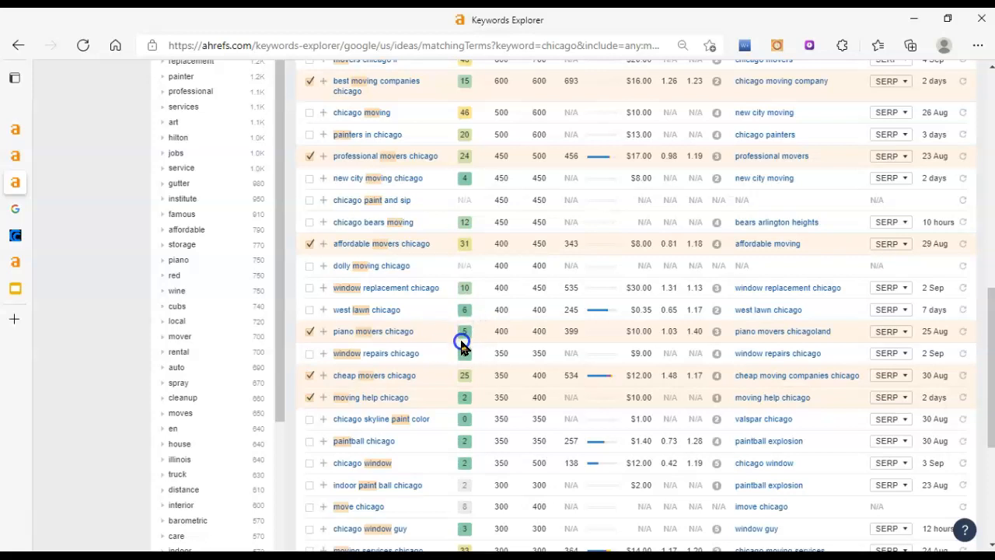
mouse_move(476, 330)
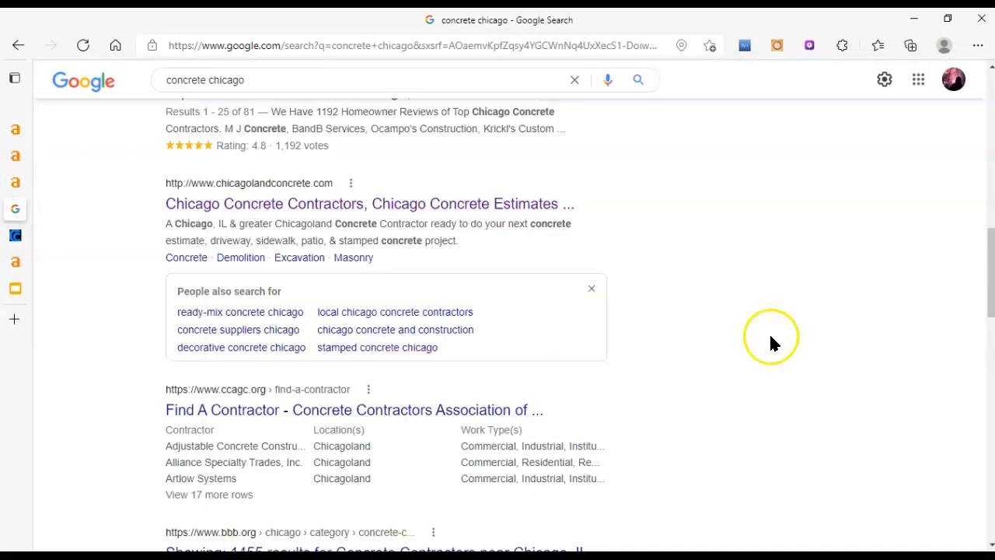
scroll(up, 3)
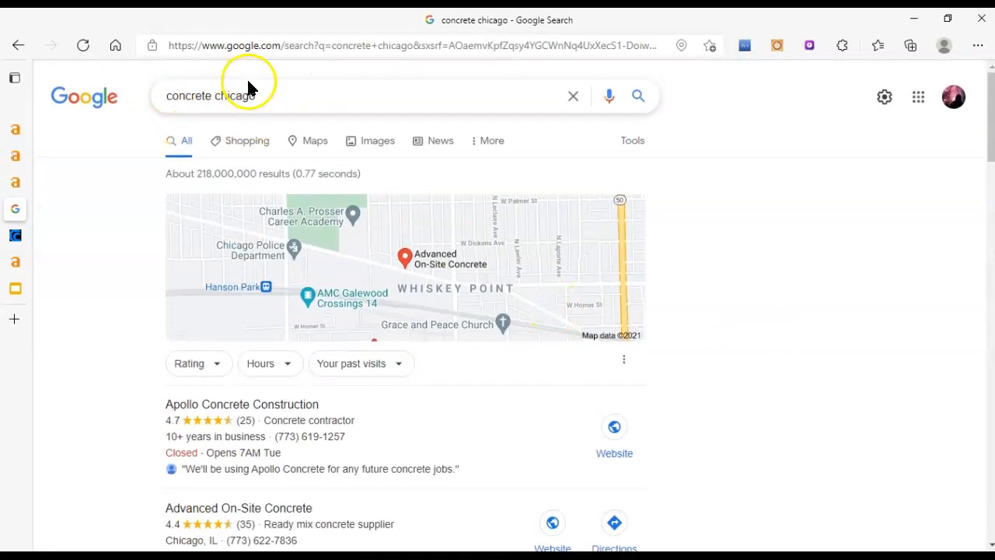
scroll(down, 3)
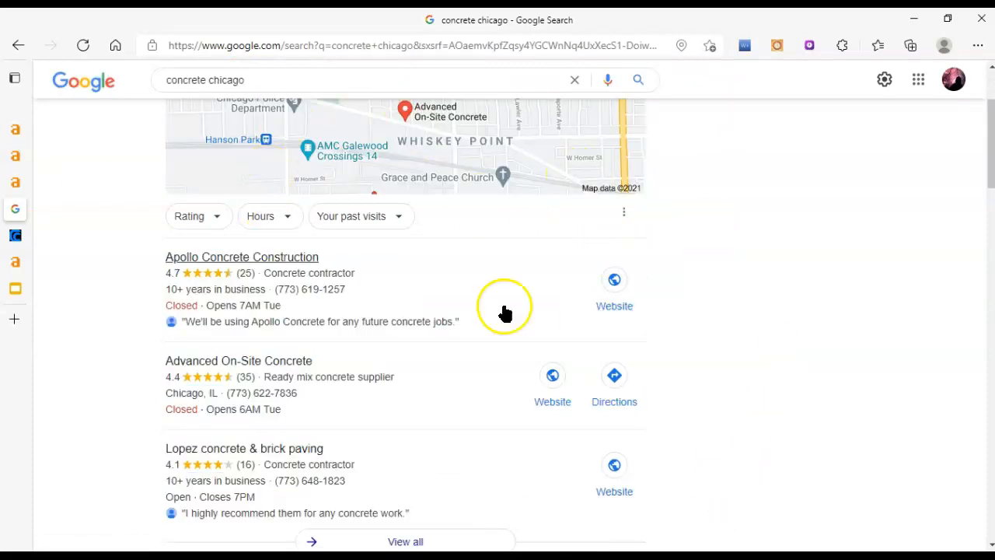
mouse_move(739, 416)
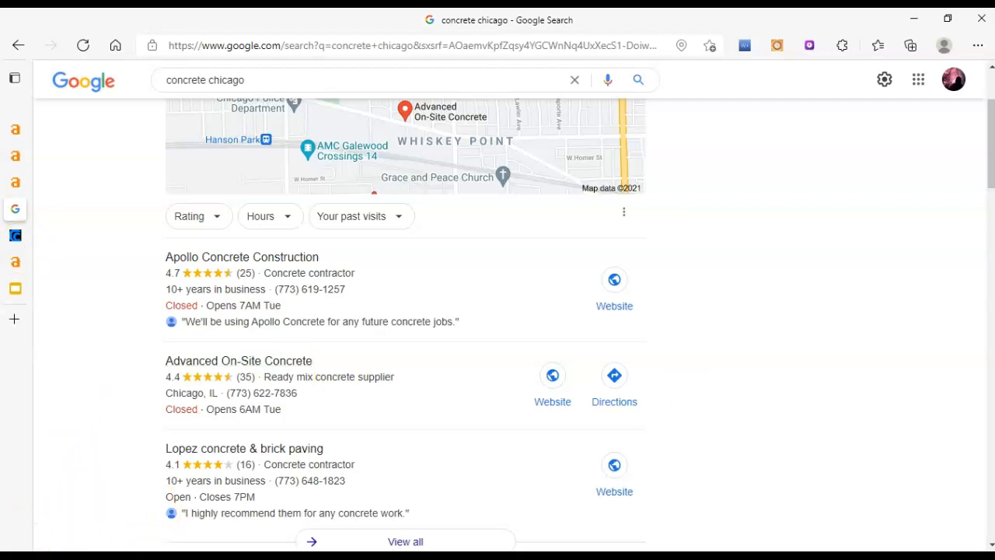
scroll(down, 3)
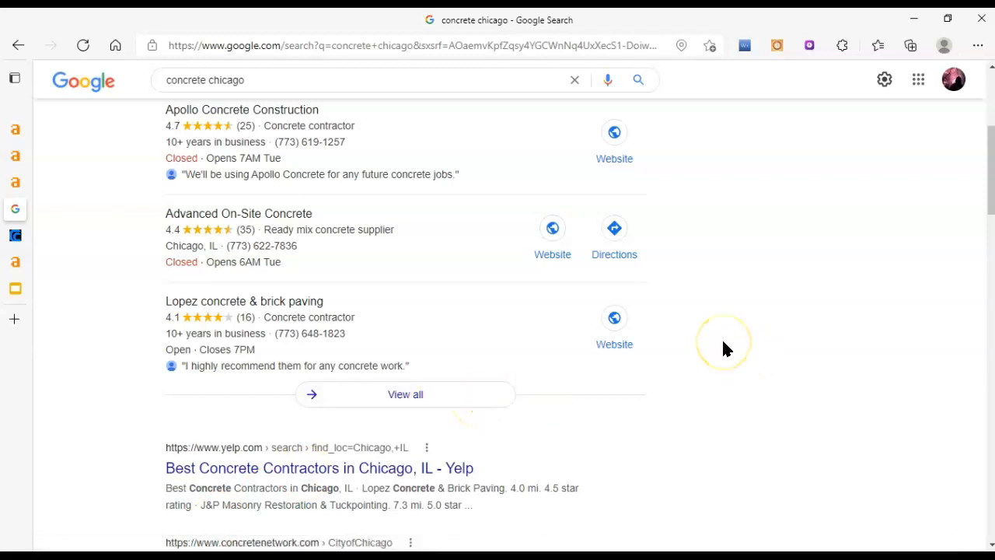
mouse_move(708, 345)
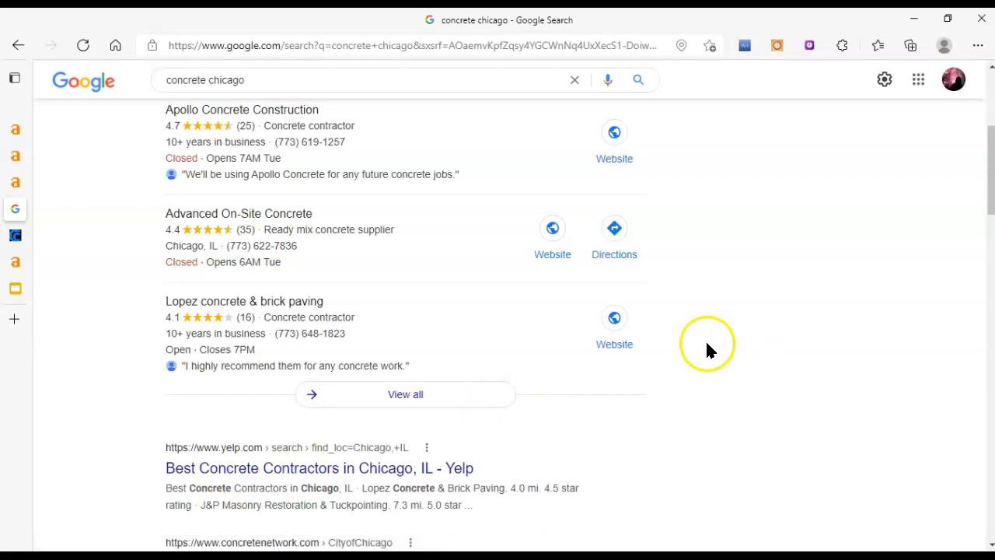
scroll(down, 3)
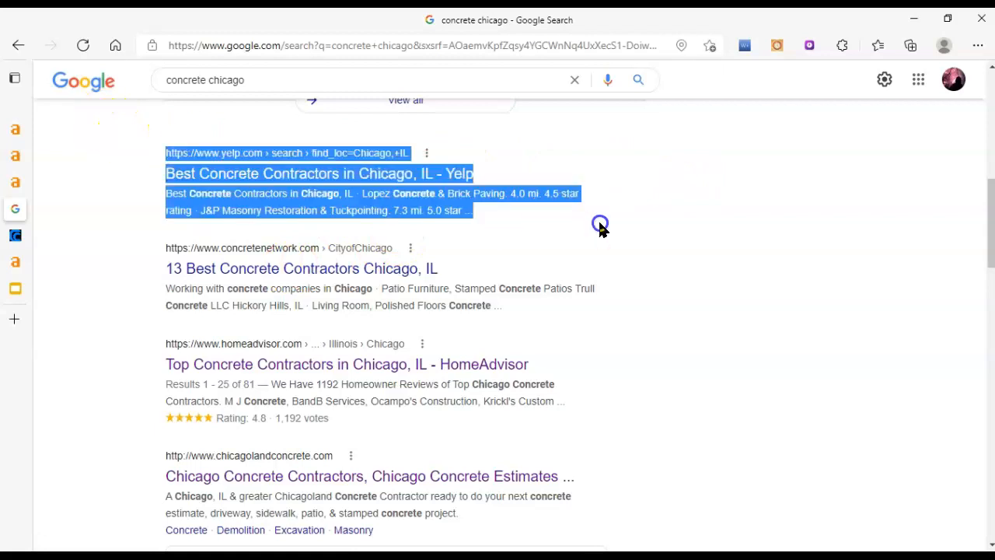
scroll(down, 3)
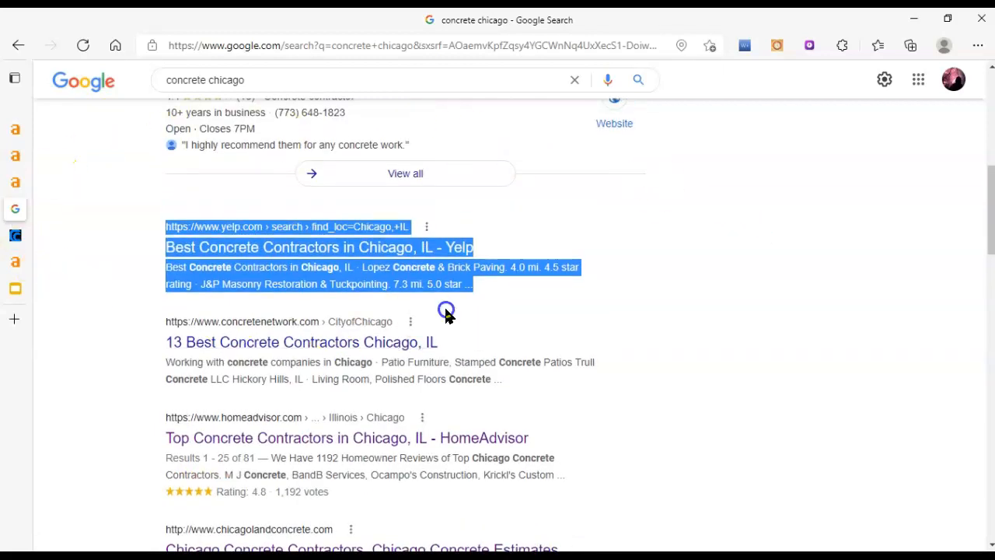
mouse_move(672, 260)
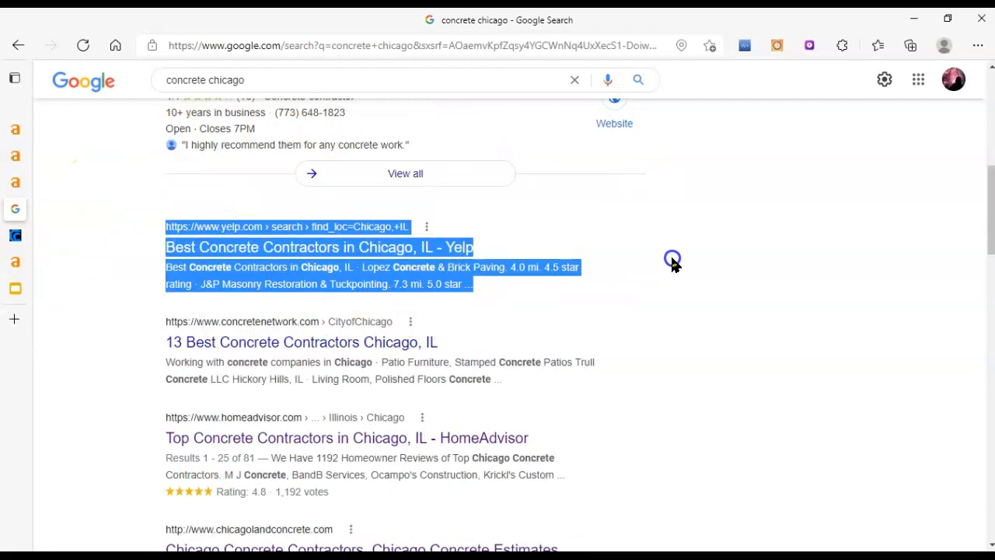
mouse_move(21, 179)
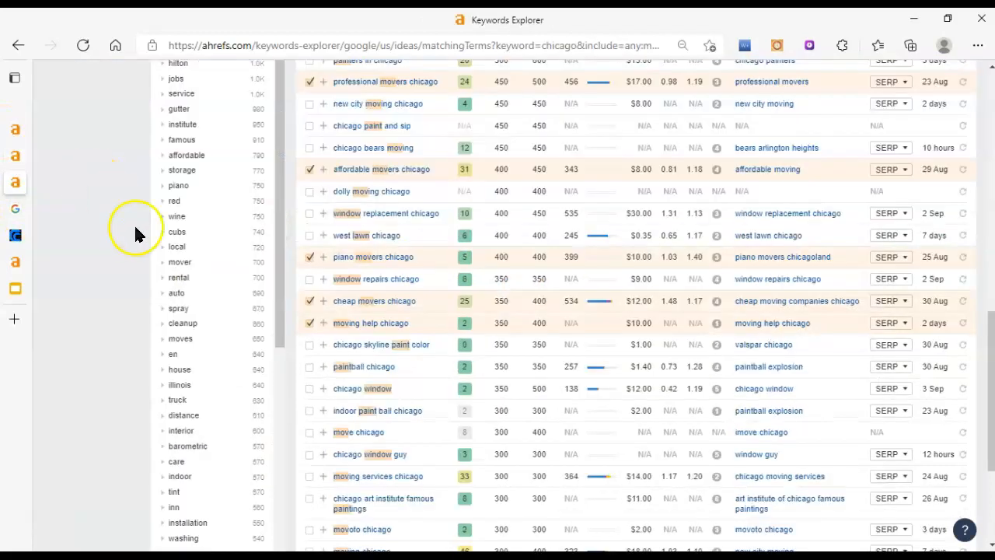
click(14, 78)
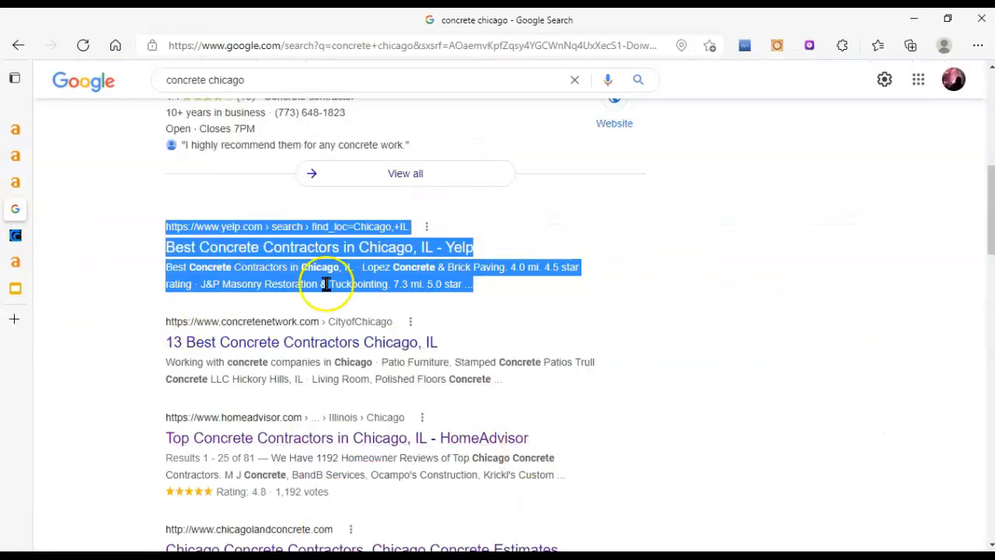
mouse_move(117, 319)
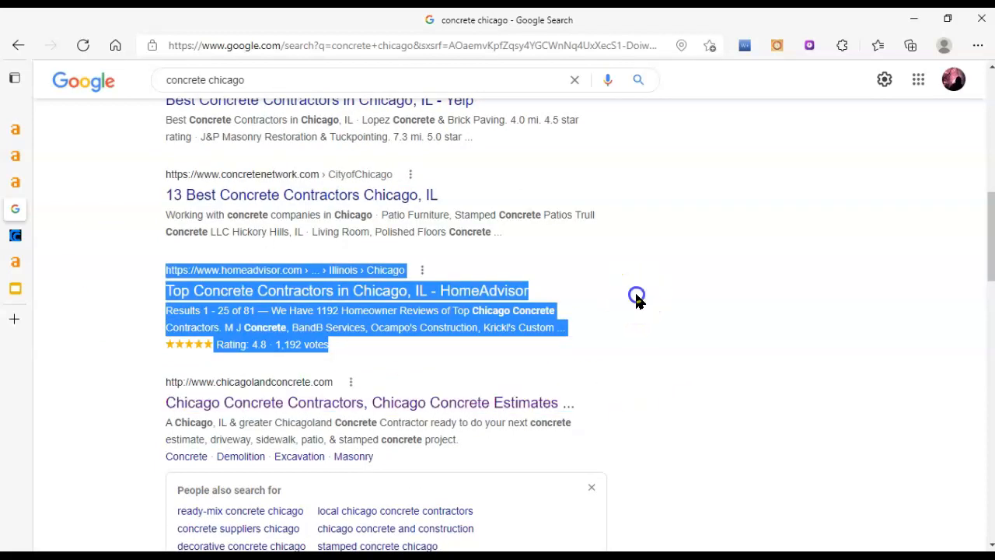
scroll(down, 3)
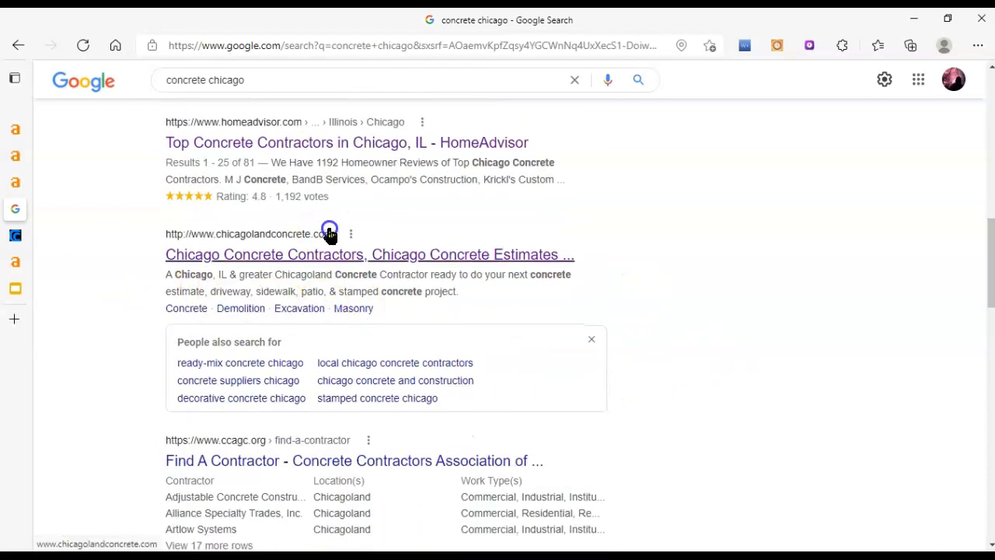
scroll(down, 3)
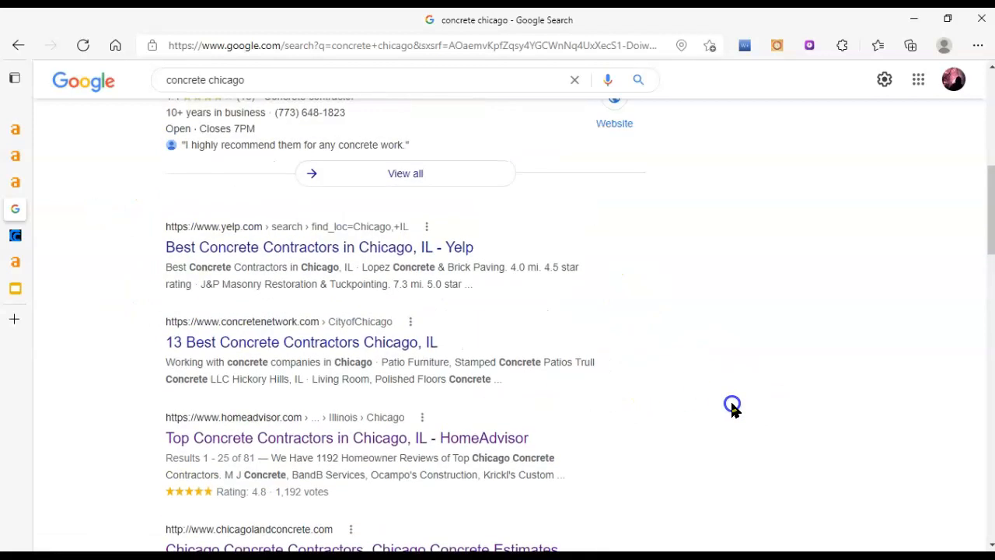
scroll(down, 3)
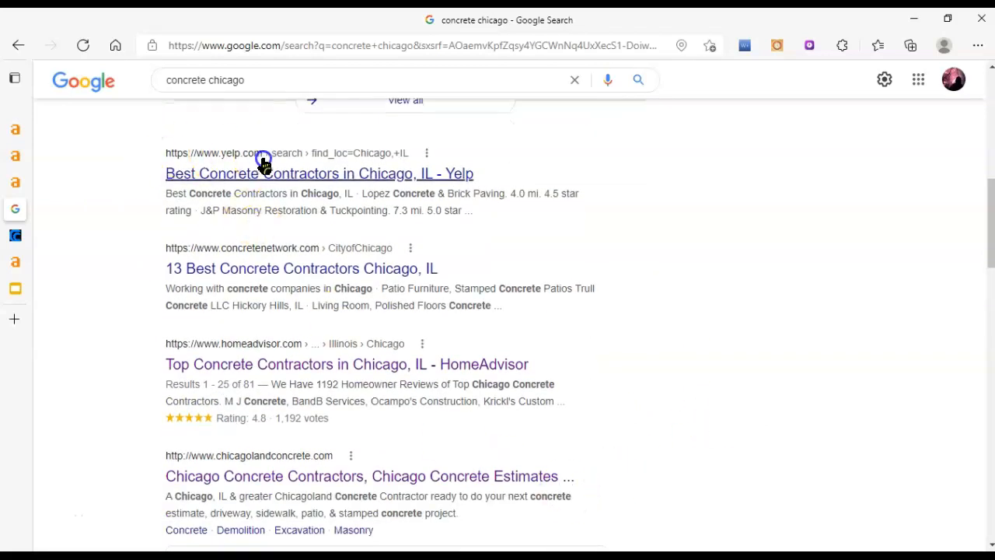
mouse_move(576, 381)
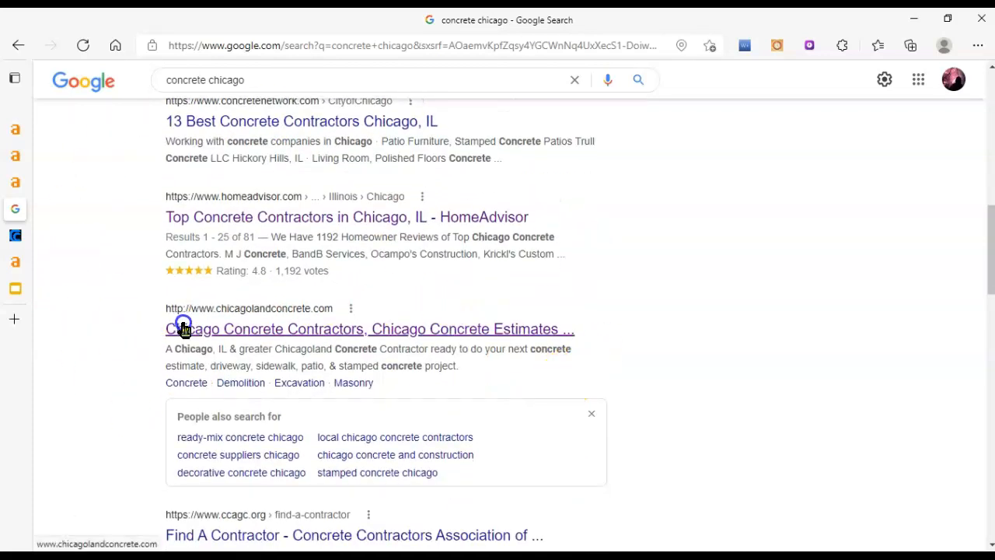
mouse_move(449, 351)
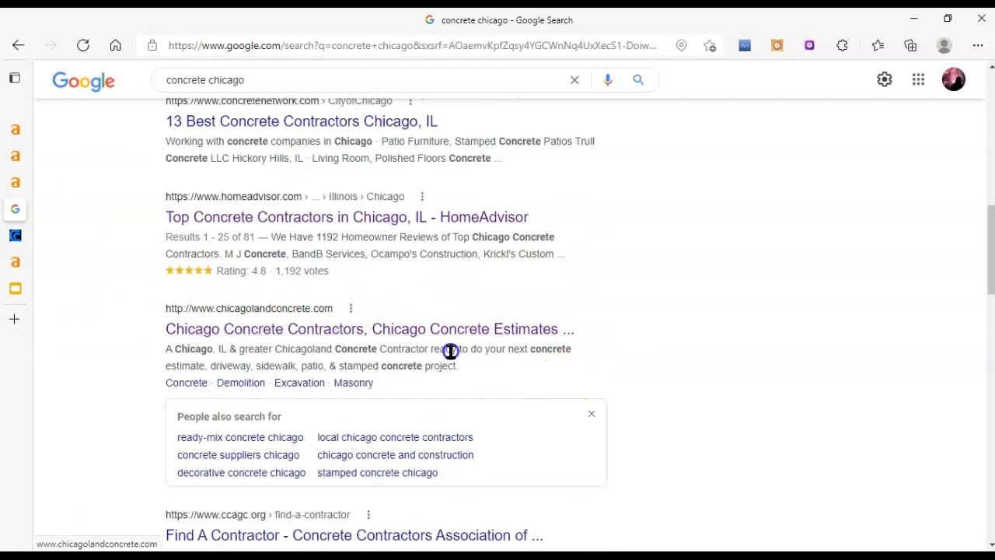
Open chicagolandconcrete.com from the results and look over its homepage project photos
click(370, 328)
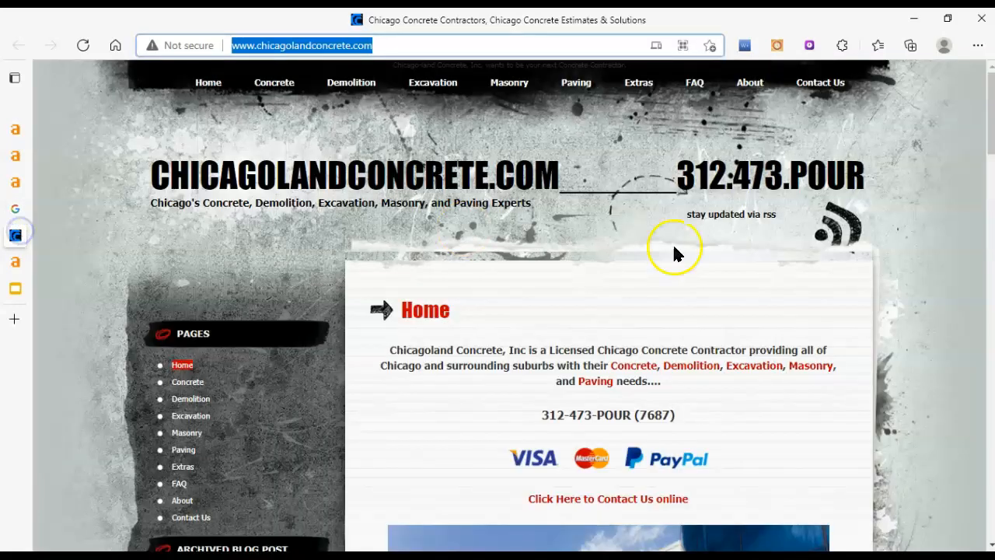
scroll(down, 3)
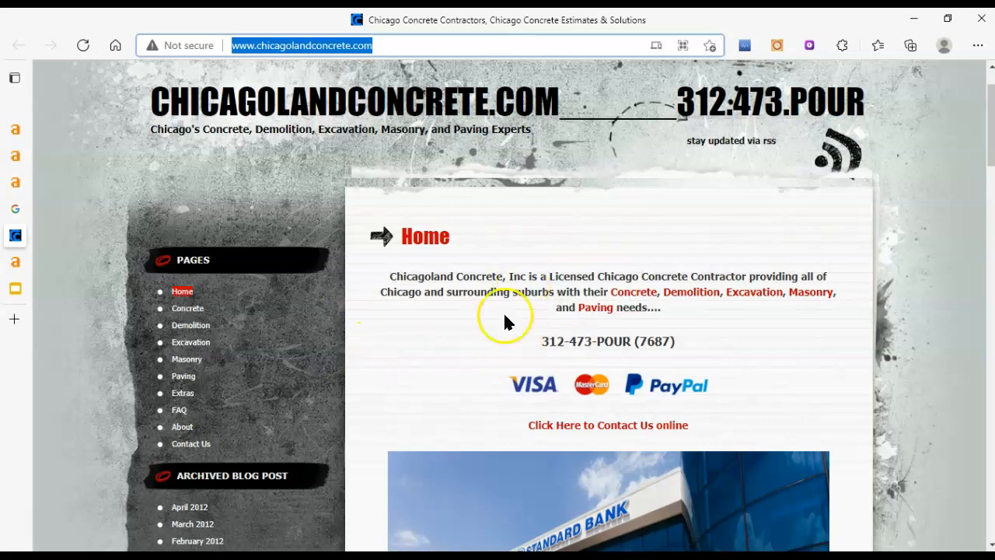
scroll(down, 3)
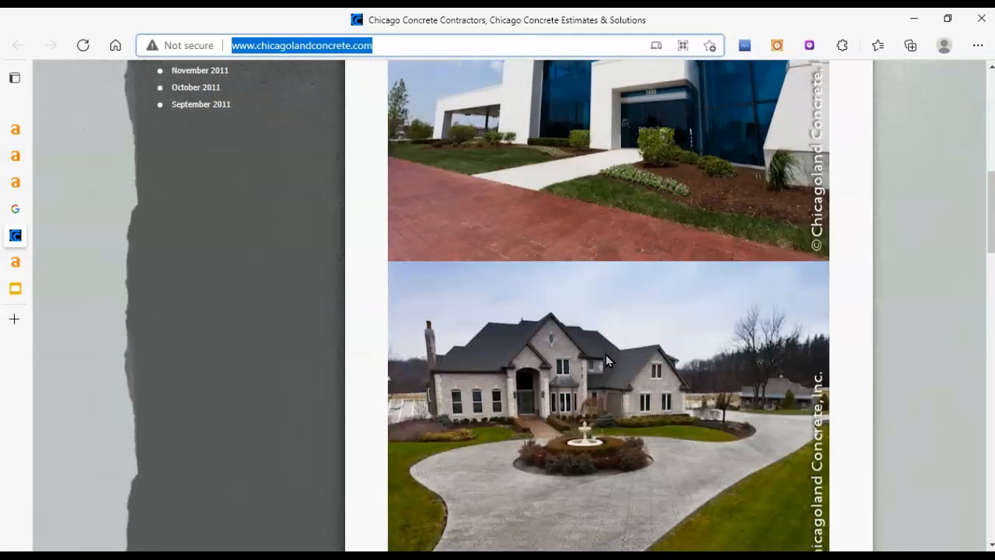
scroll(down, 3)
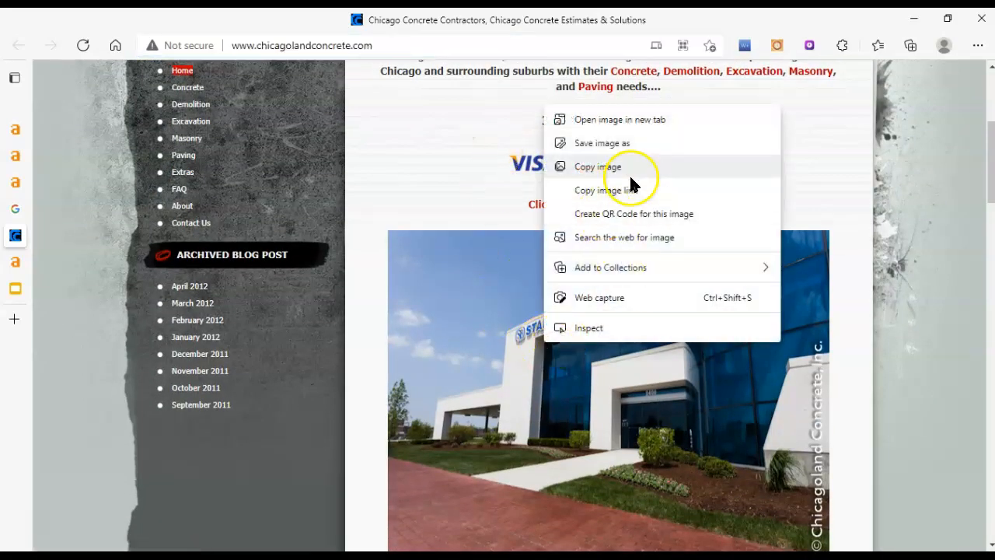
click(602, 143)
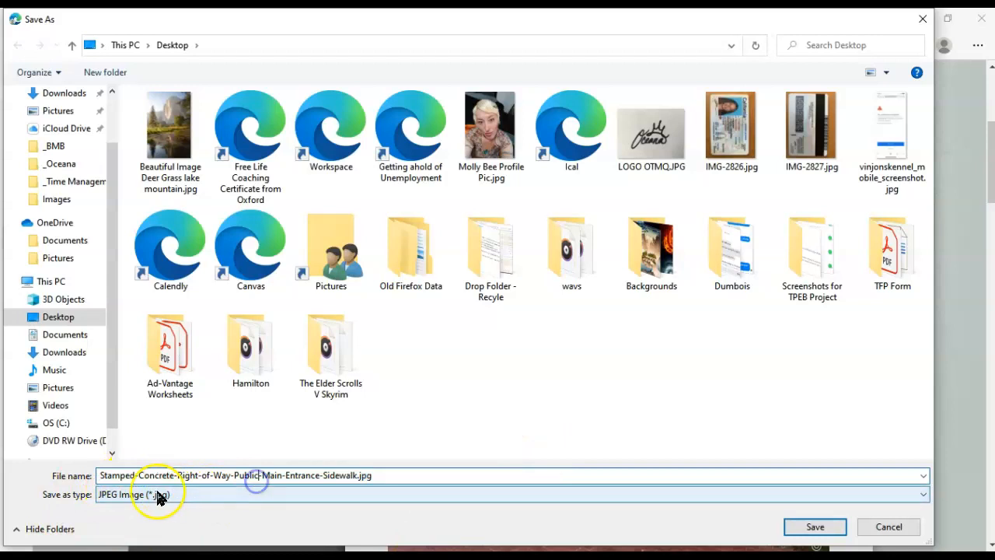
click(361, 476)
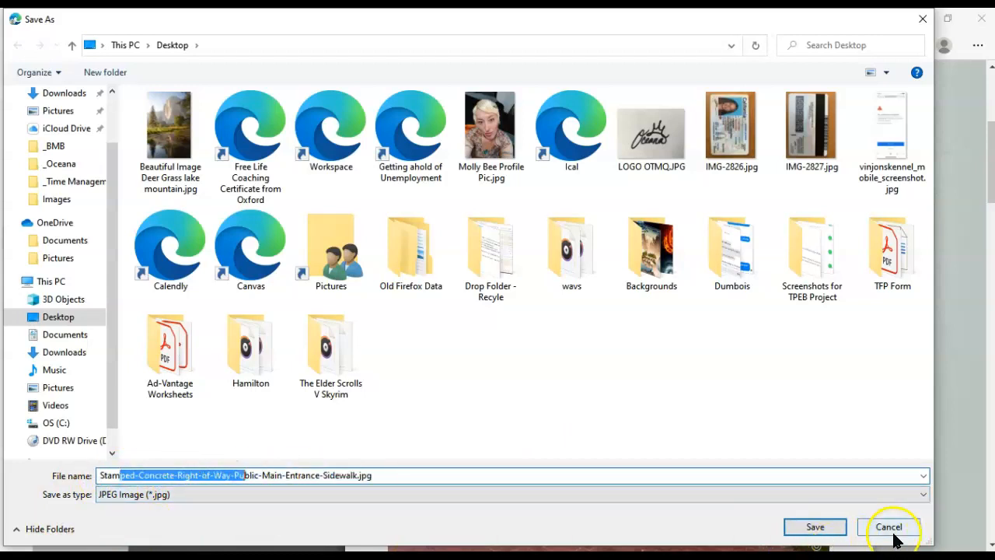
click(294, 475)
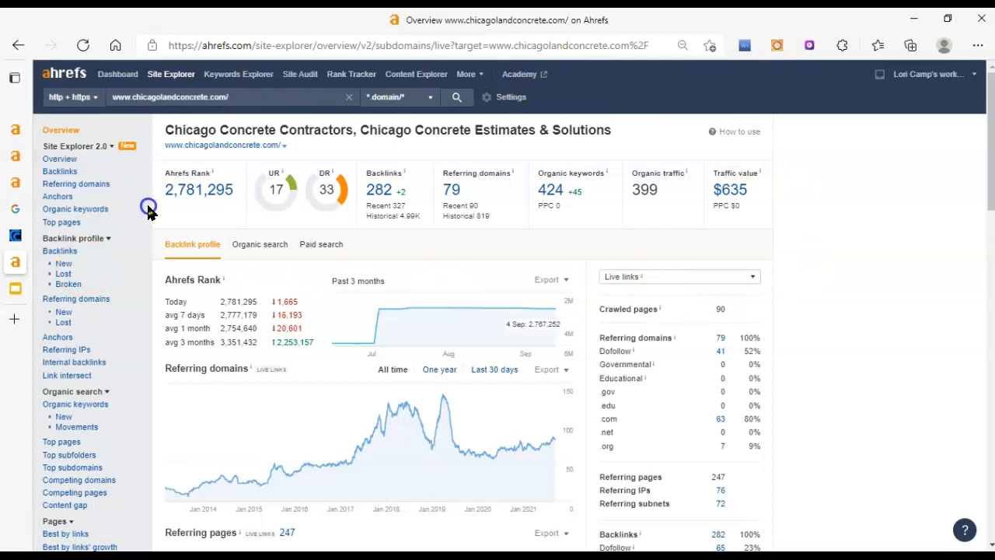
mouse_move(326, 215)
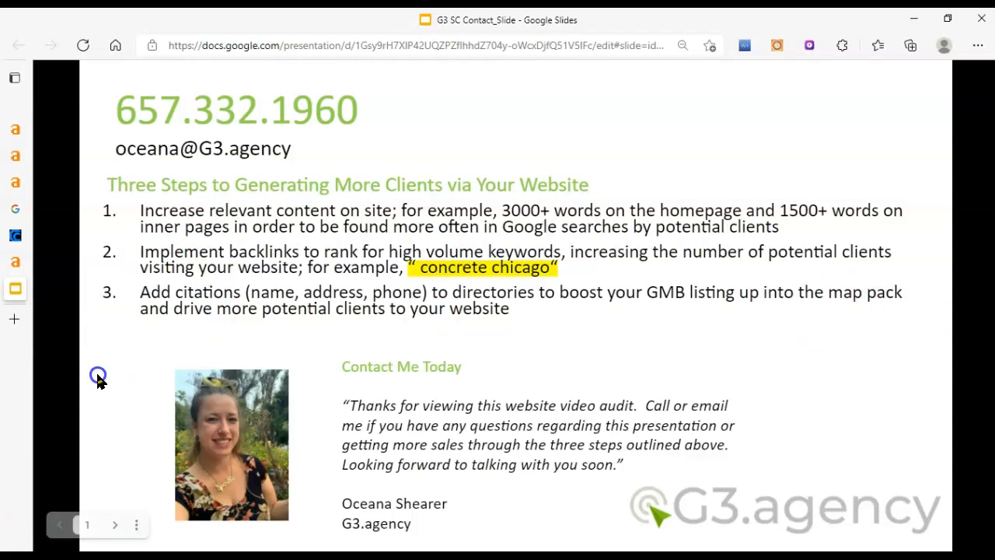
mouse_move(336, 169)
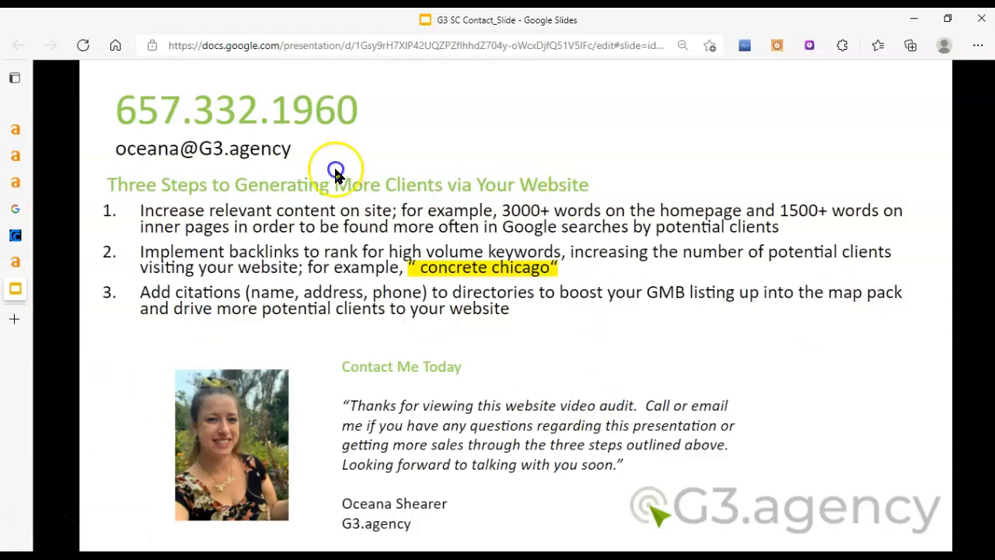
mouse_move(665, 370)
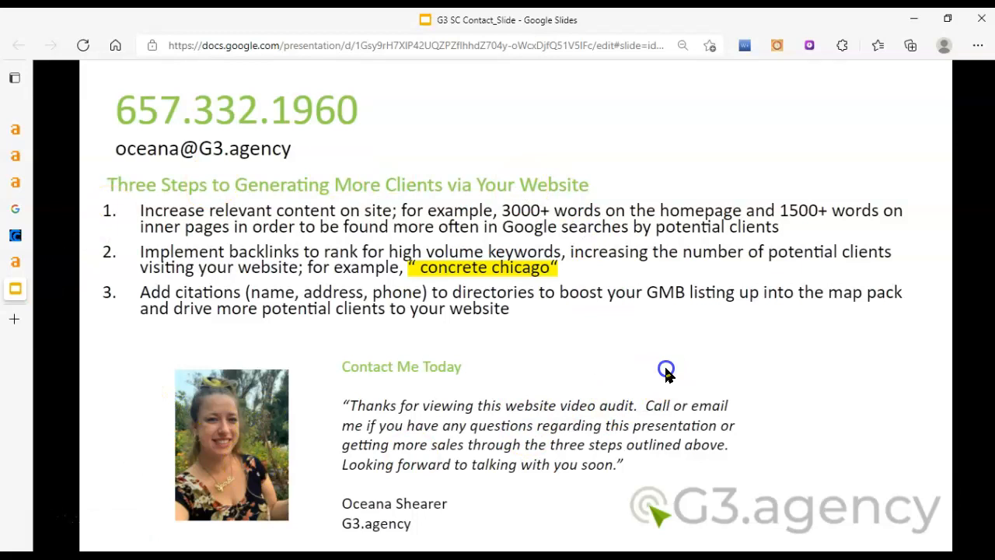